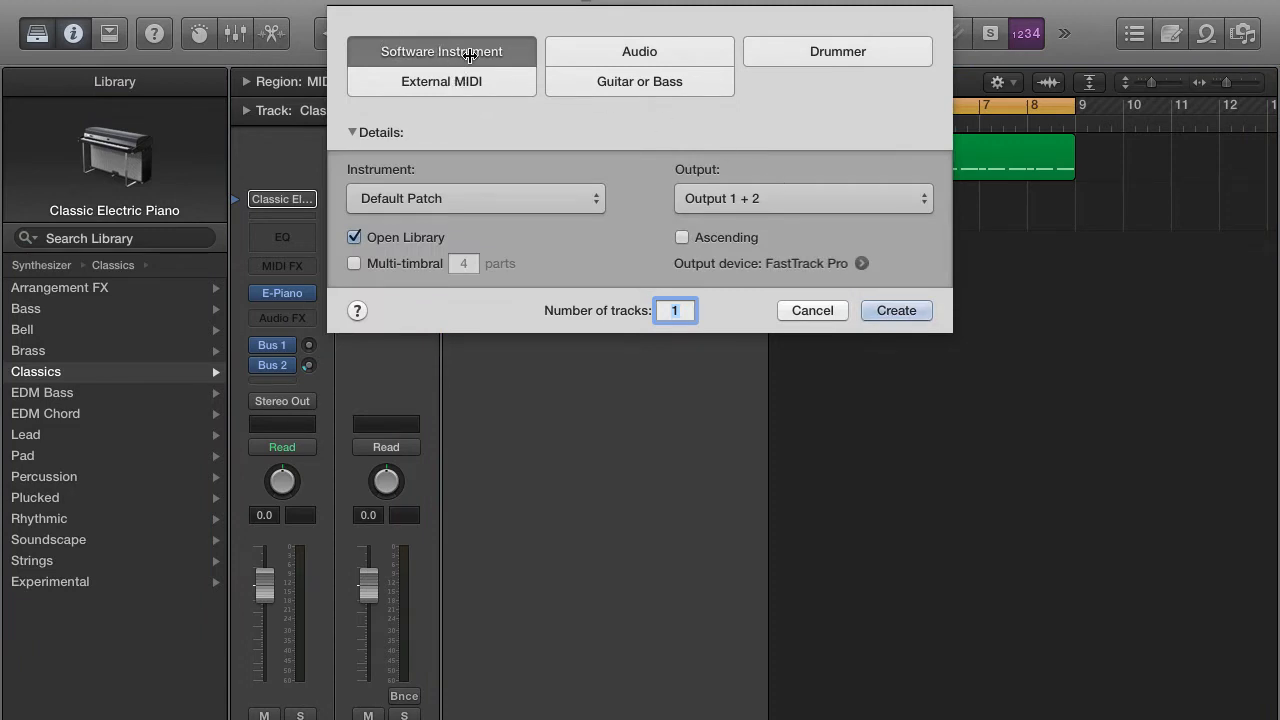
- Create one new Software Instrument track, which loads Classic Electric Piano
click(896, 310)
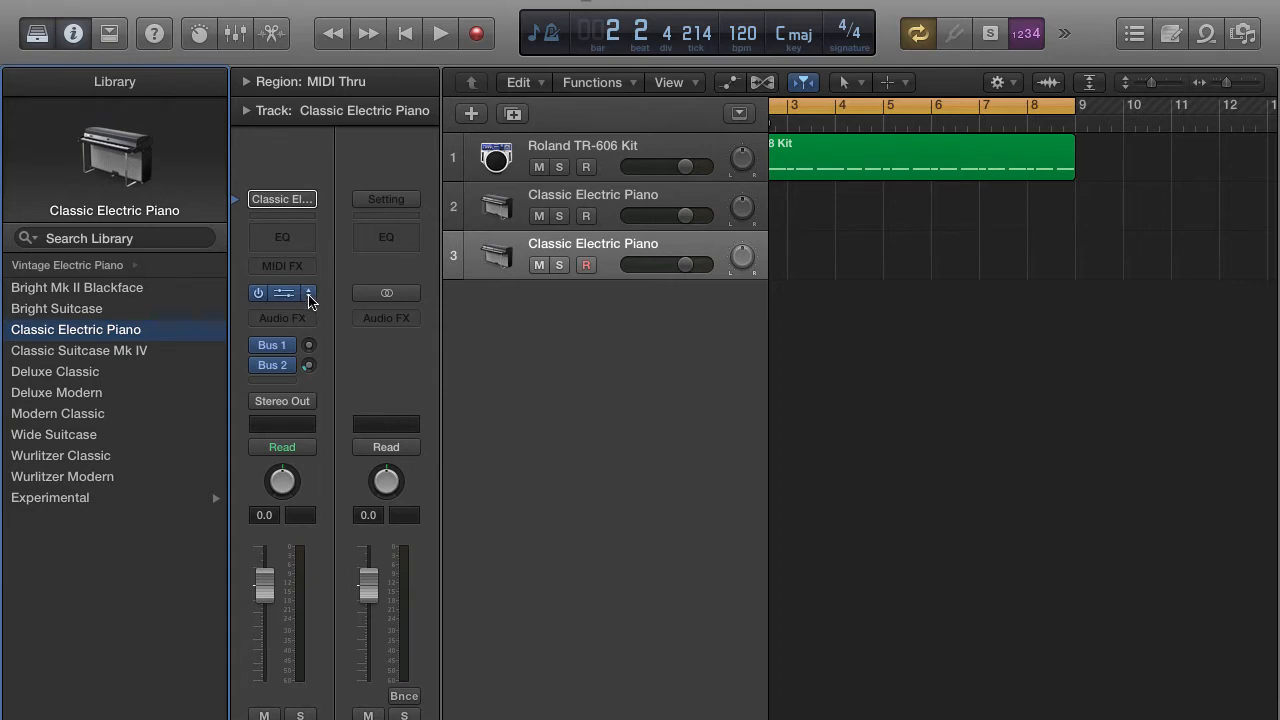
- Swap the track's instrument to EFM1 (FM Synth) in Stereo
click(282, 292)
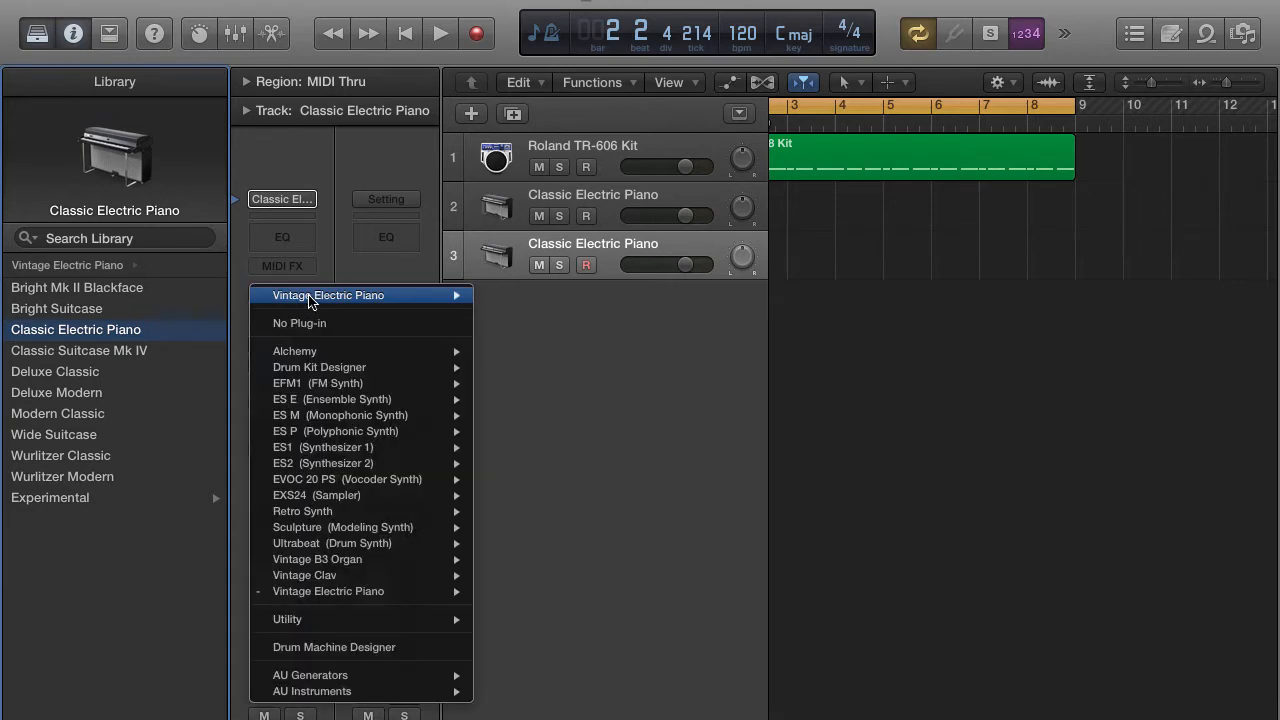
mouse_move(318, 384)
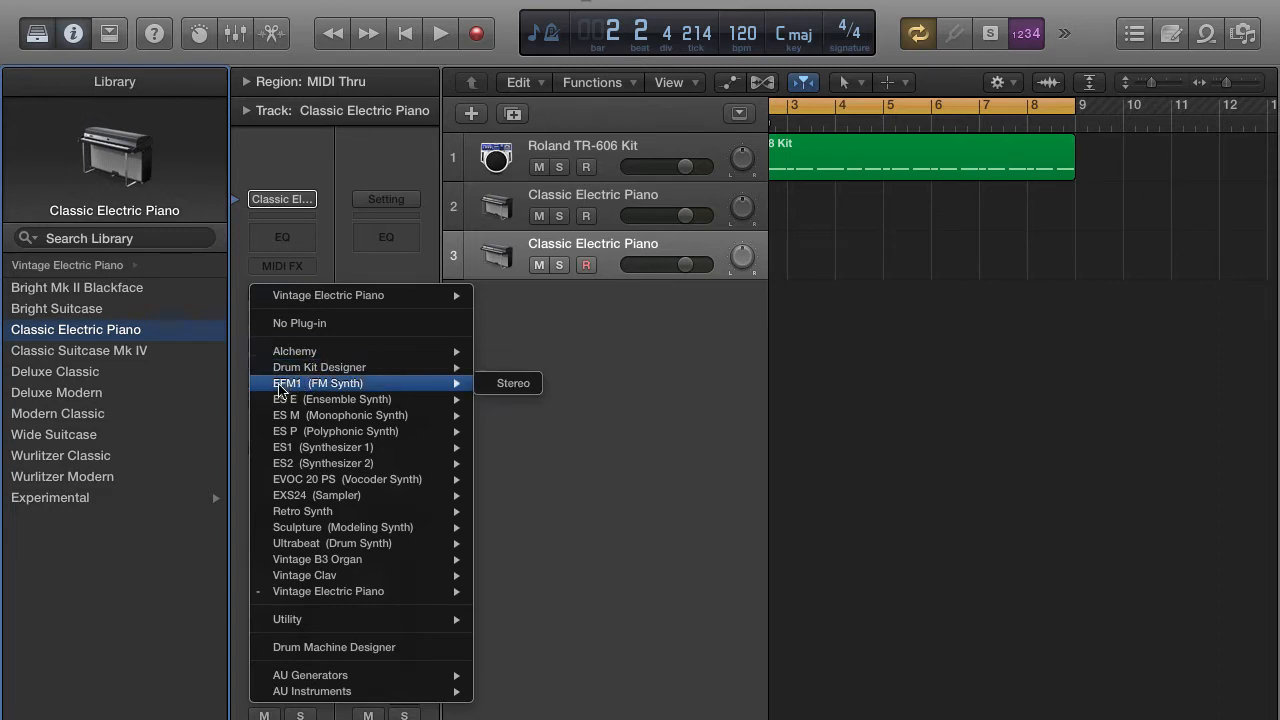
mouse_move(378, 396)
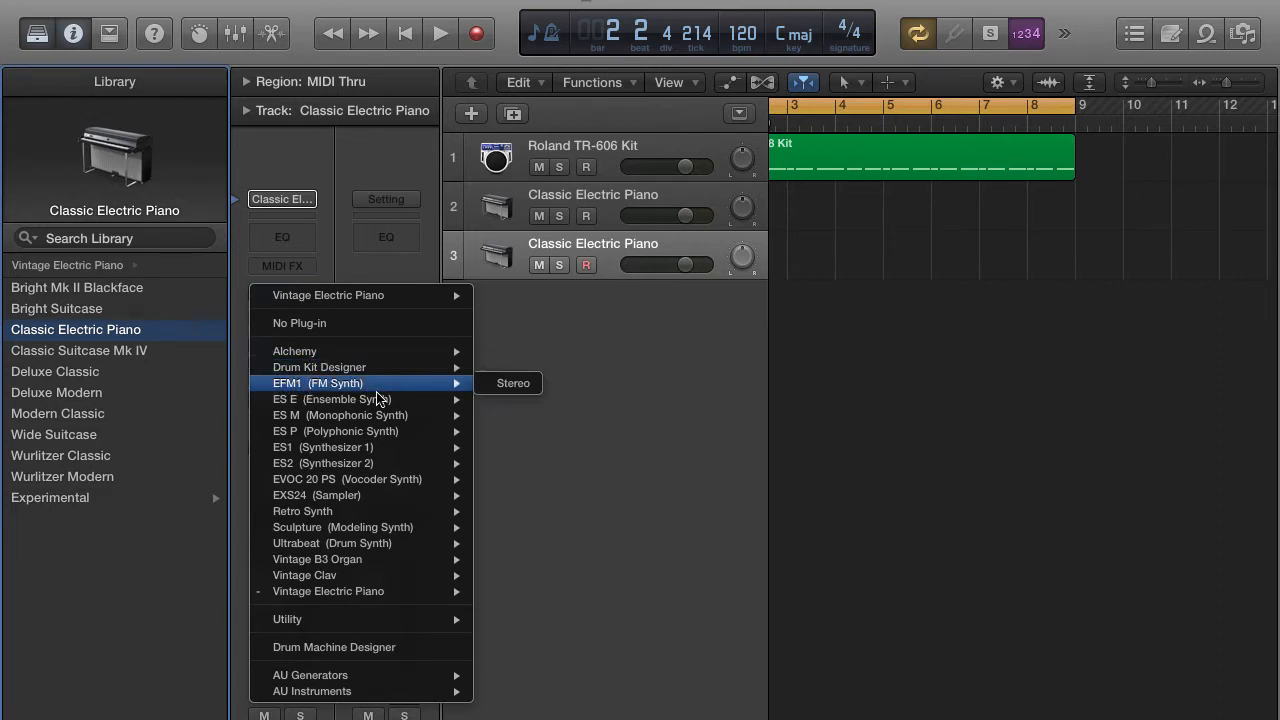
mouse_move(358, 390)
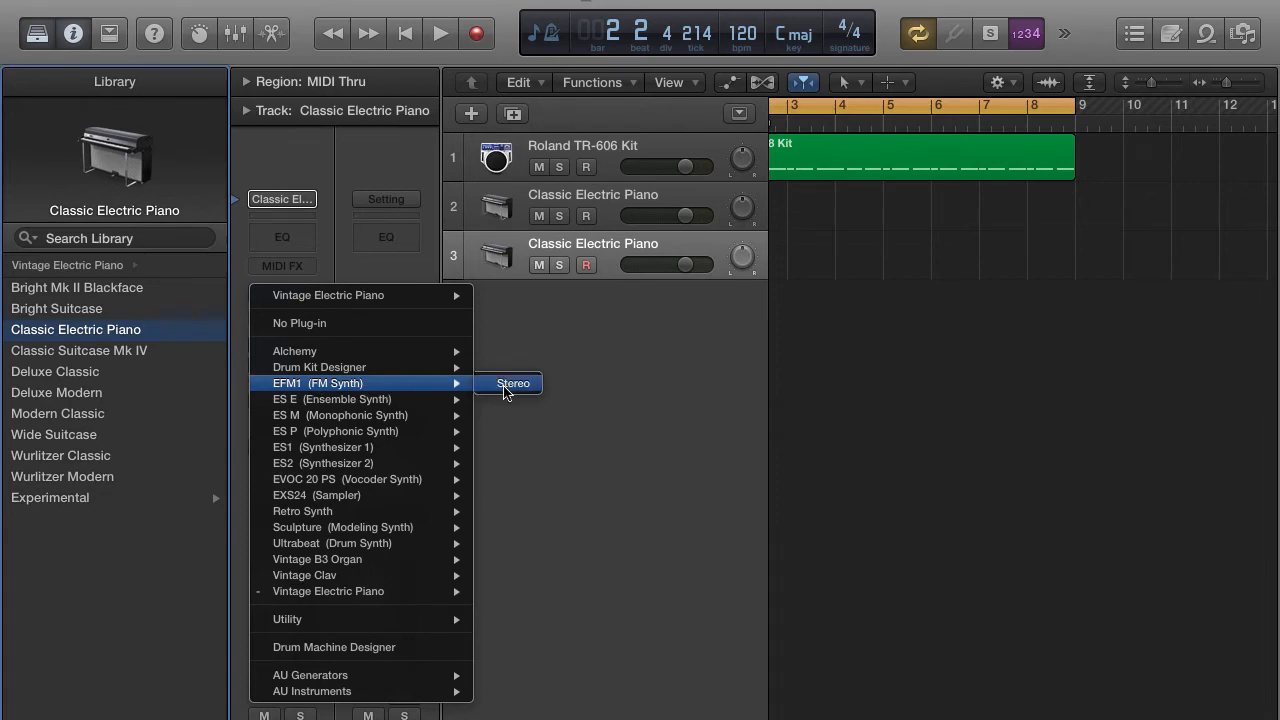
click(512, 384)
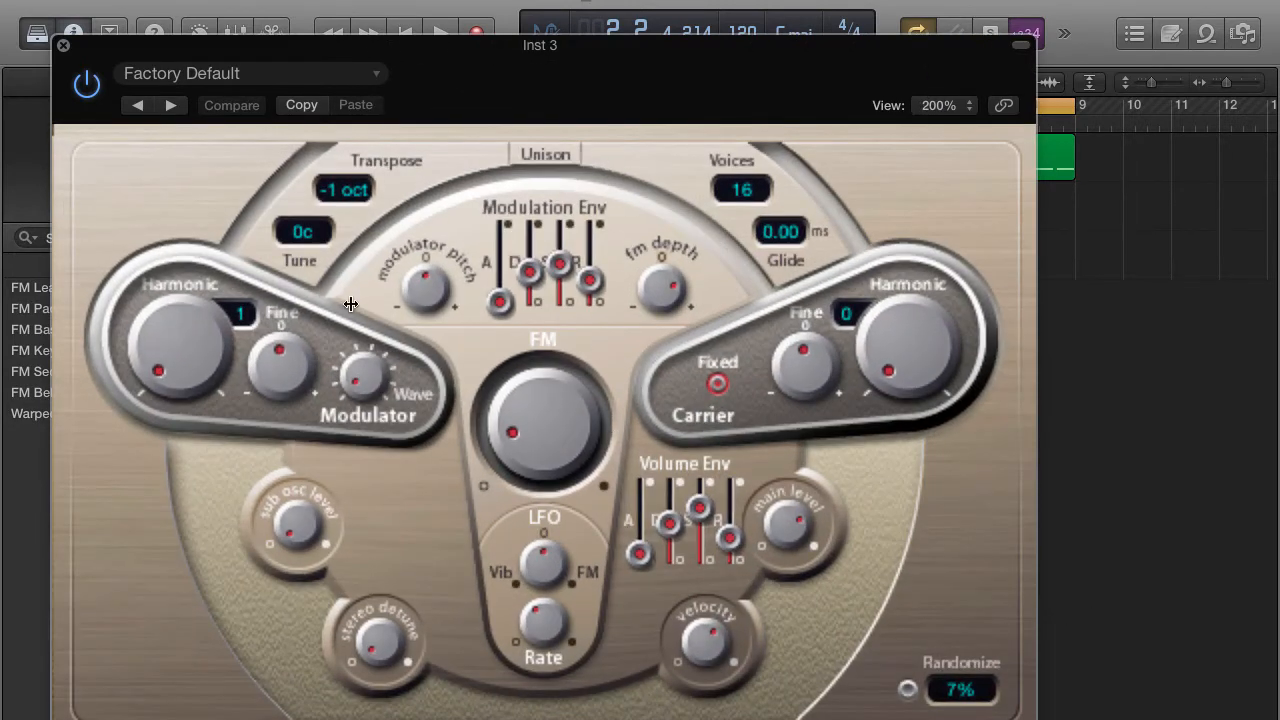
mouse_move(172, 188)
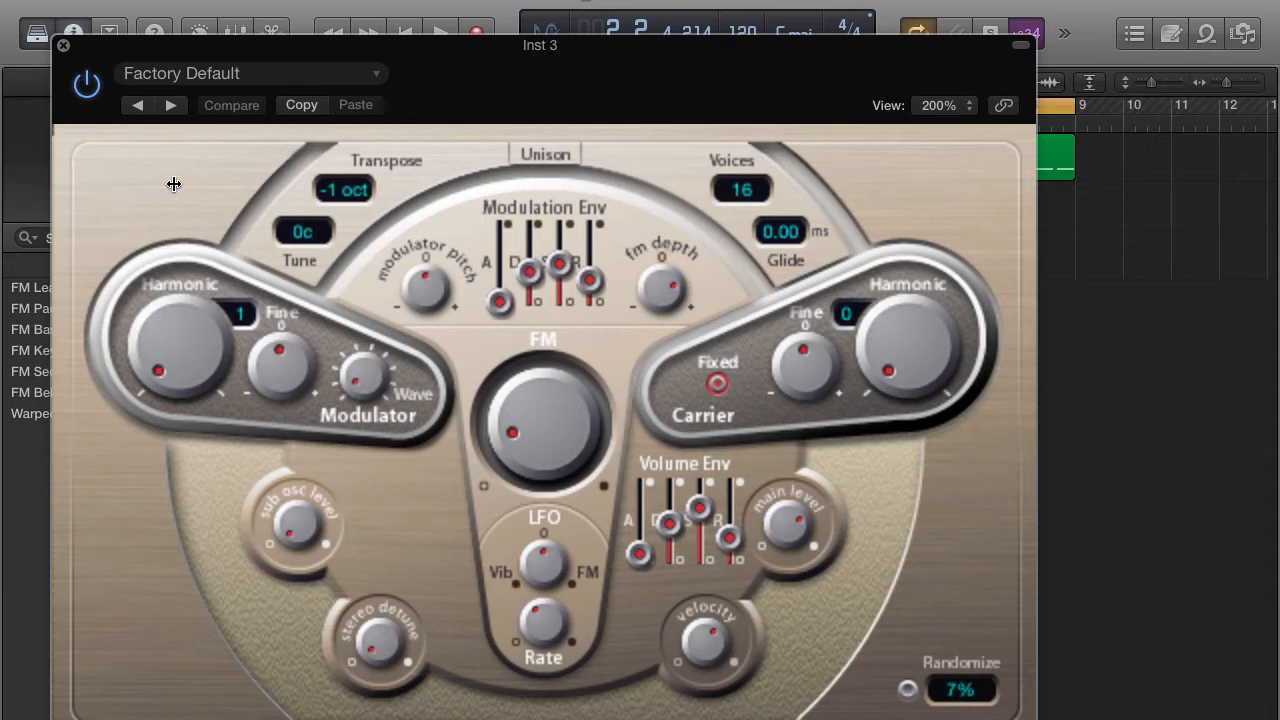
mouse_move(504, 376)
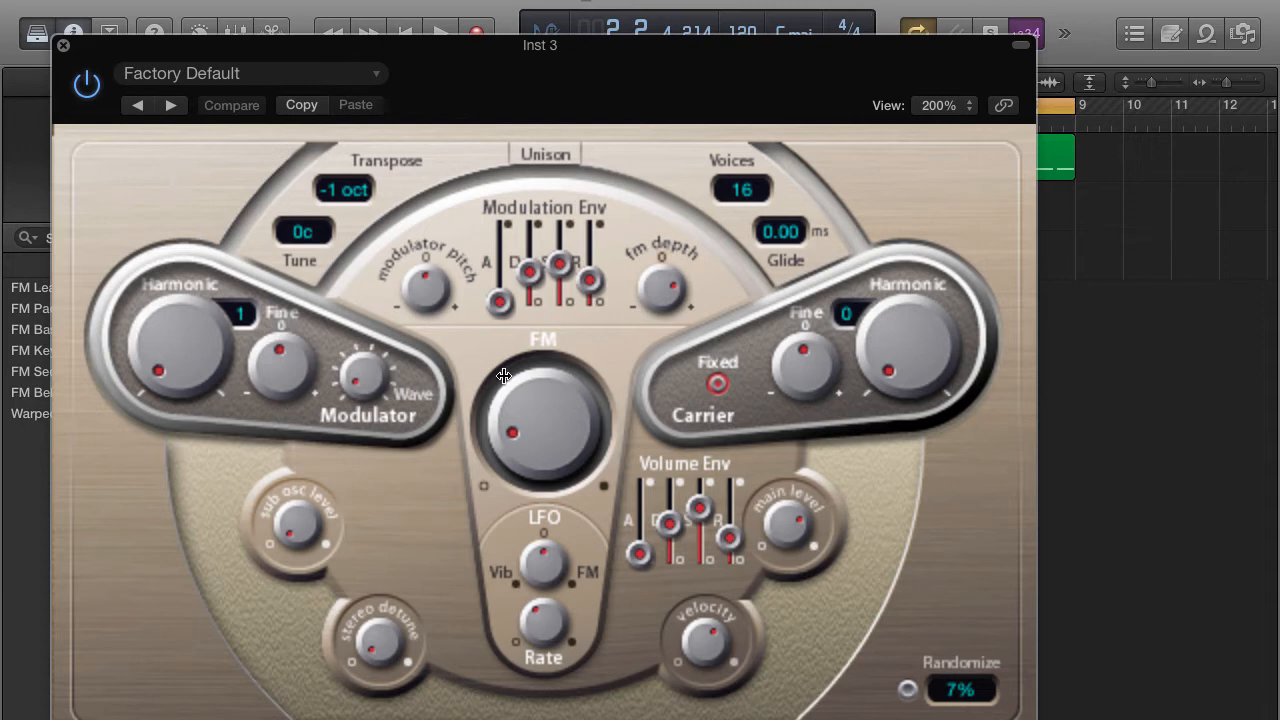
mouse_move(424, 290)
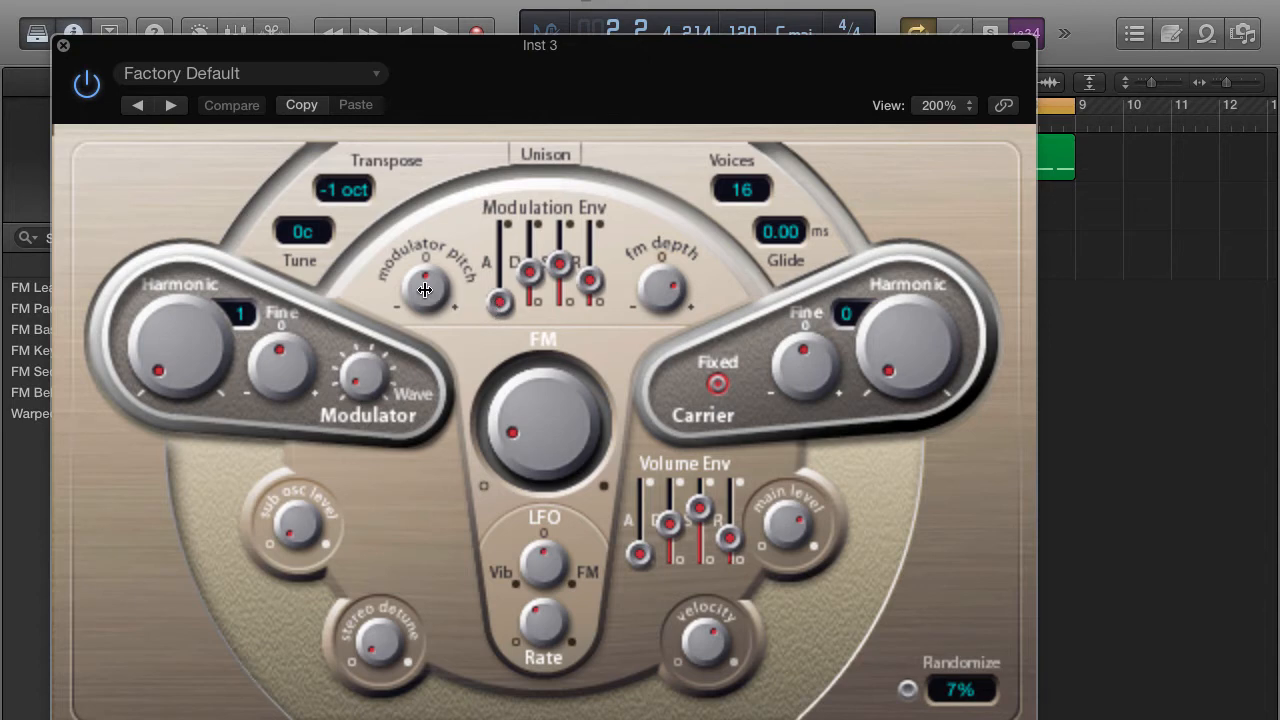
- Set Carrier Harmonic to 15, increase FM amount and enable Unison
click(232, 104)
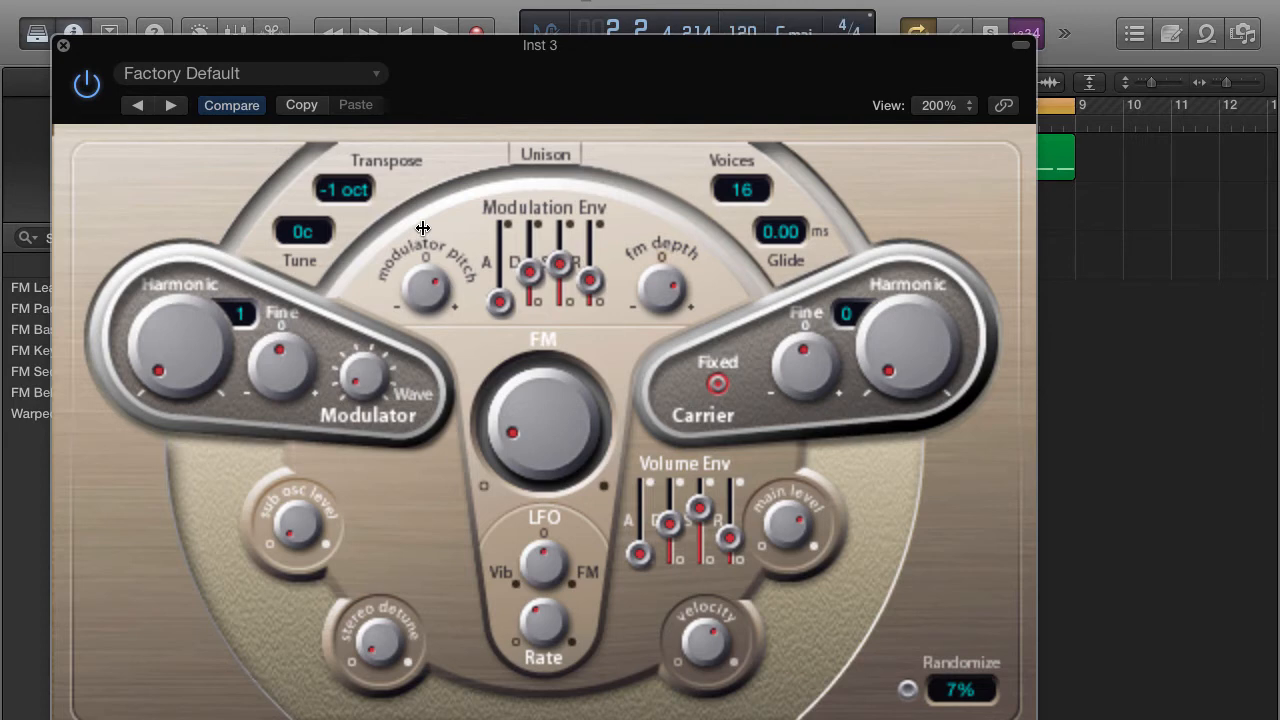
mouse_move(420, 312)
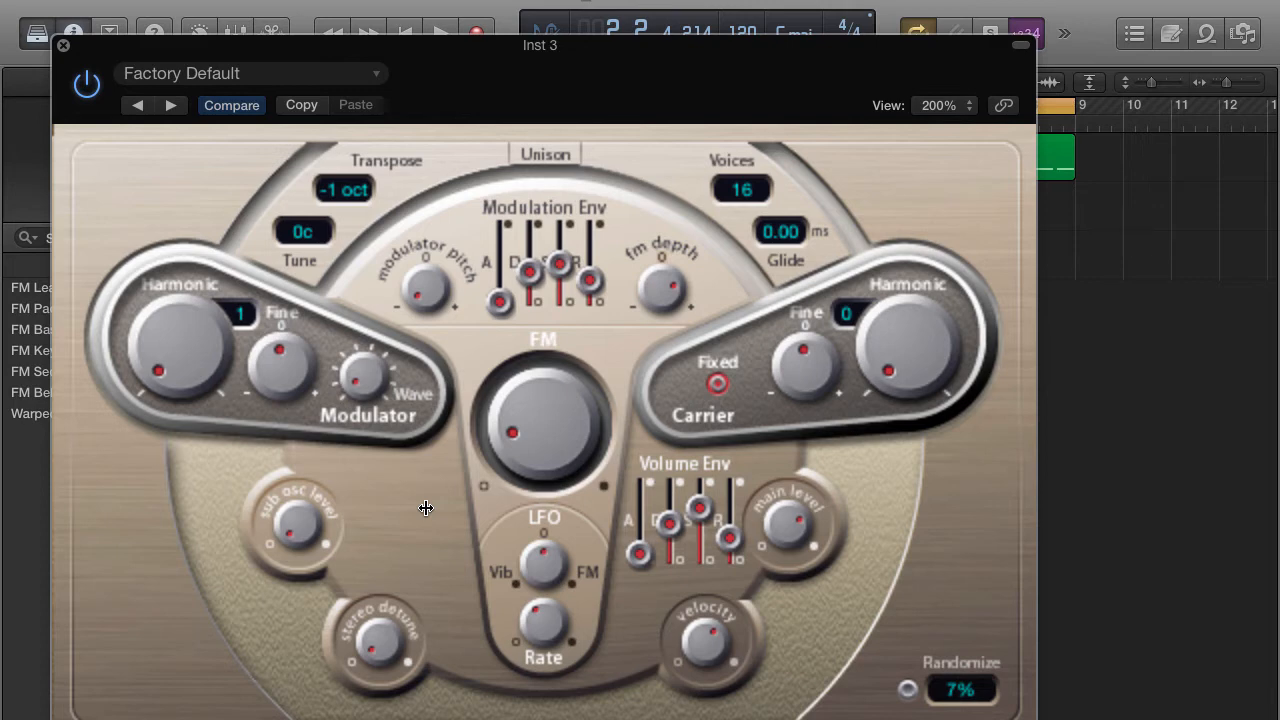
mouse_move(438, 308)
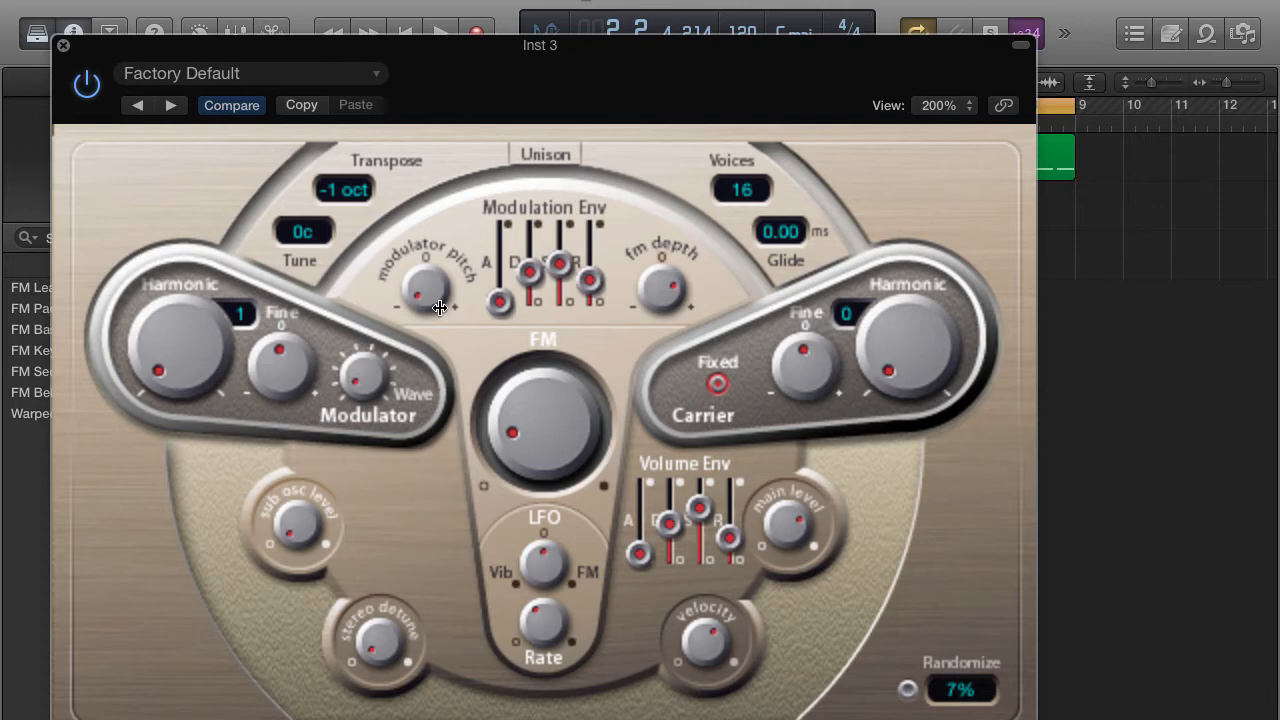
mouse_move(432, 140)
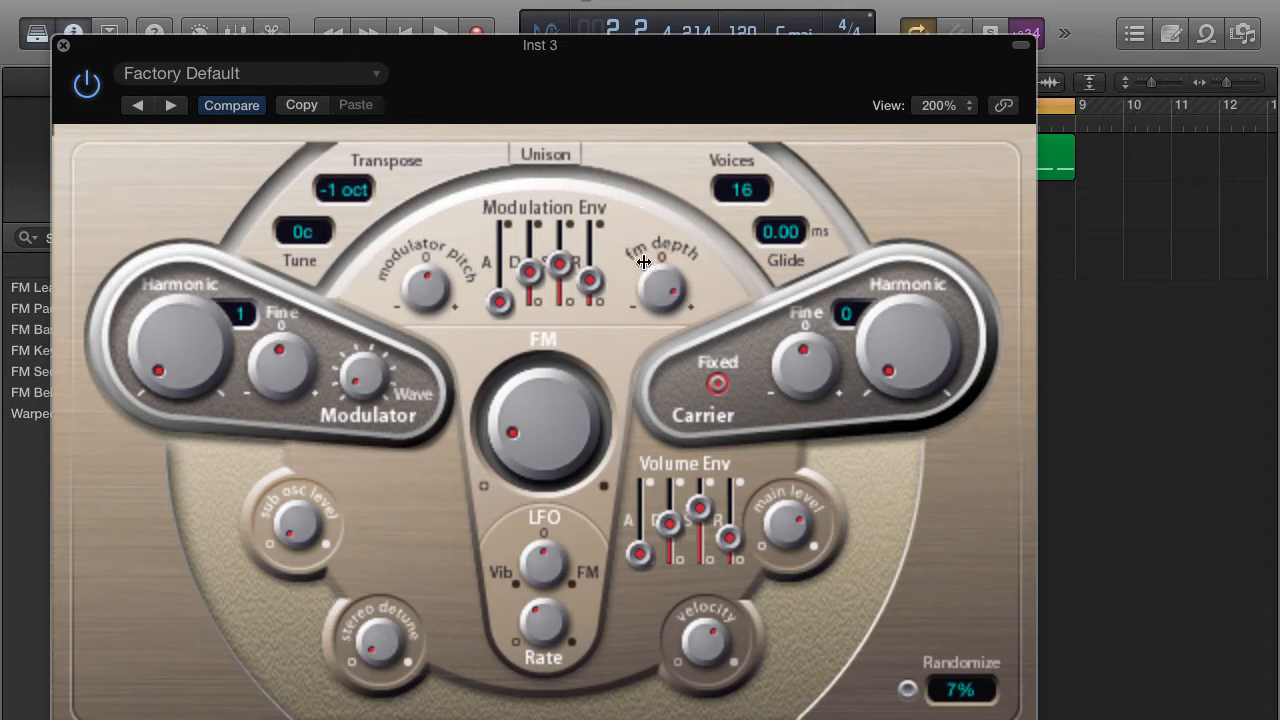
mouse_move(650, 276)
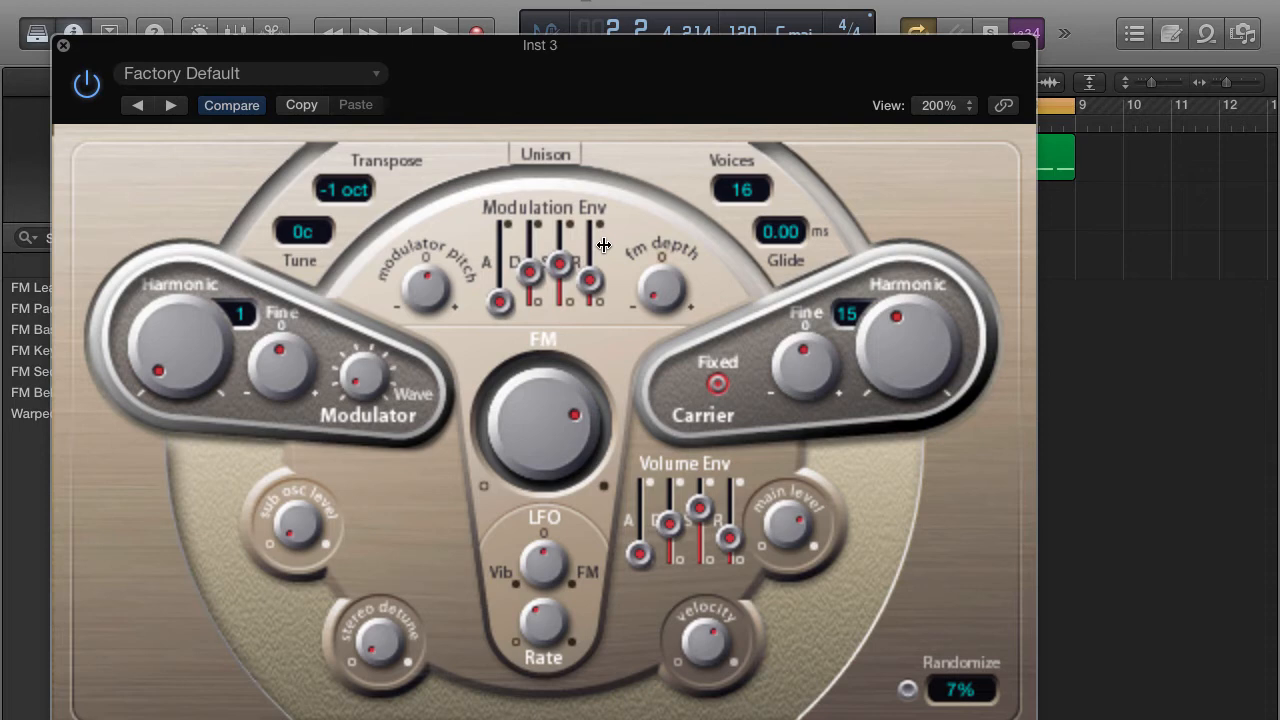
click(544, 154)
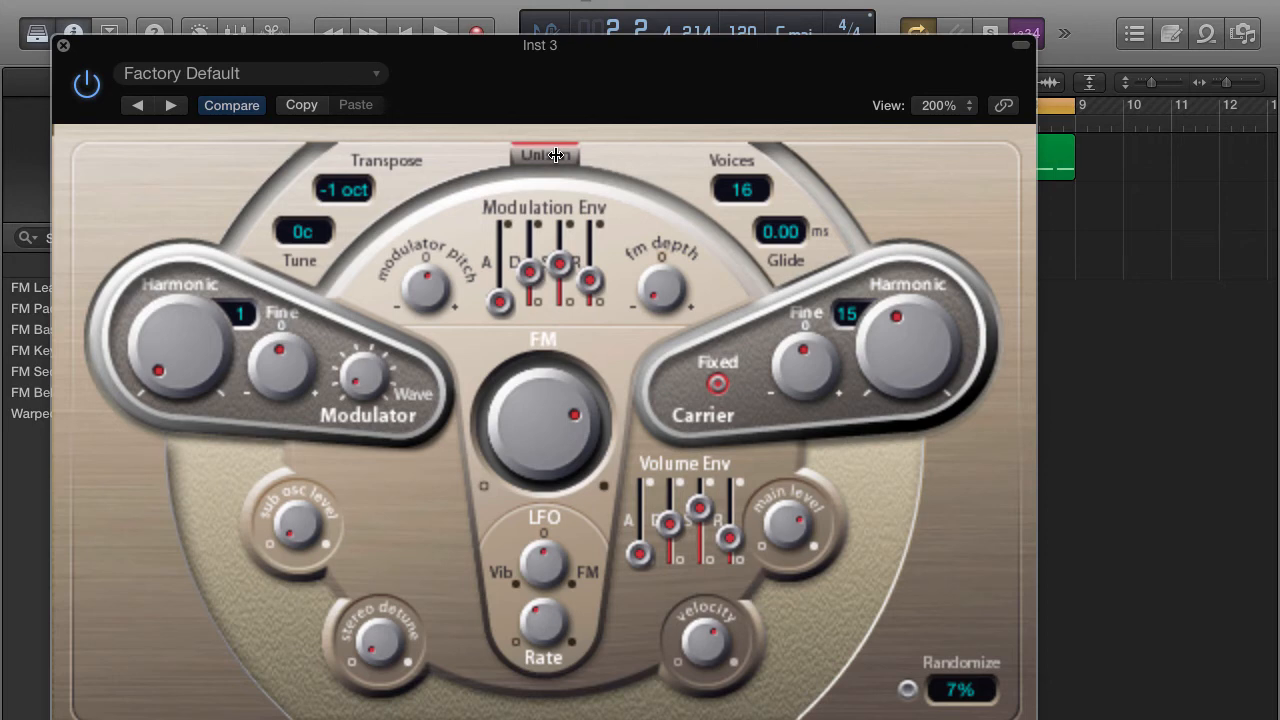
click(376, 72)
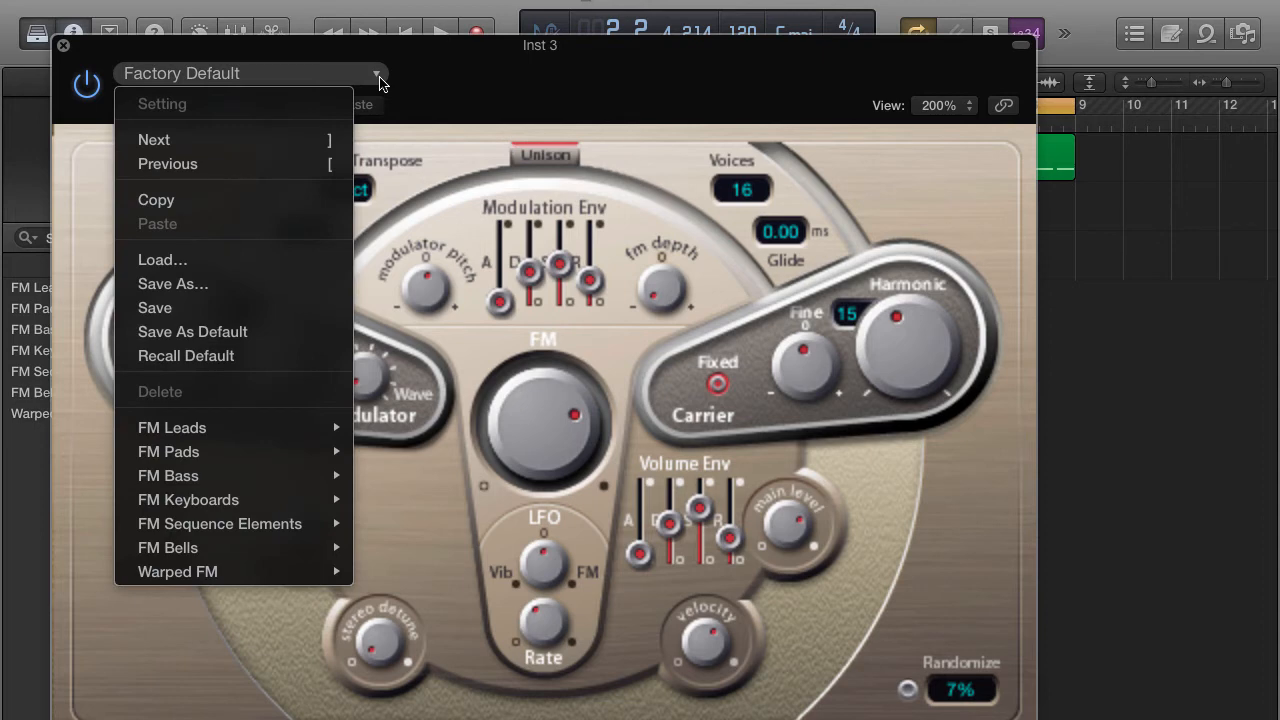
mouse_move(392, 80)
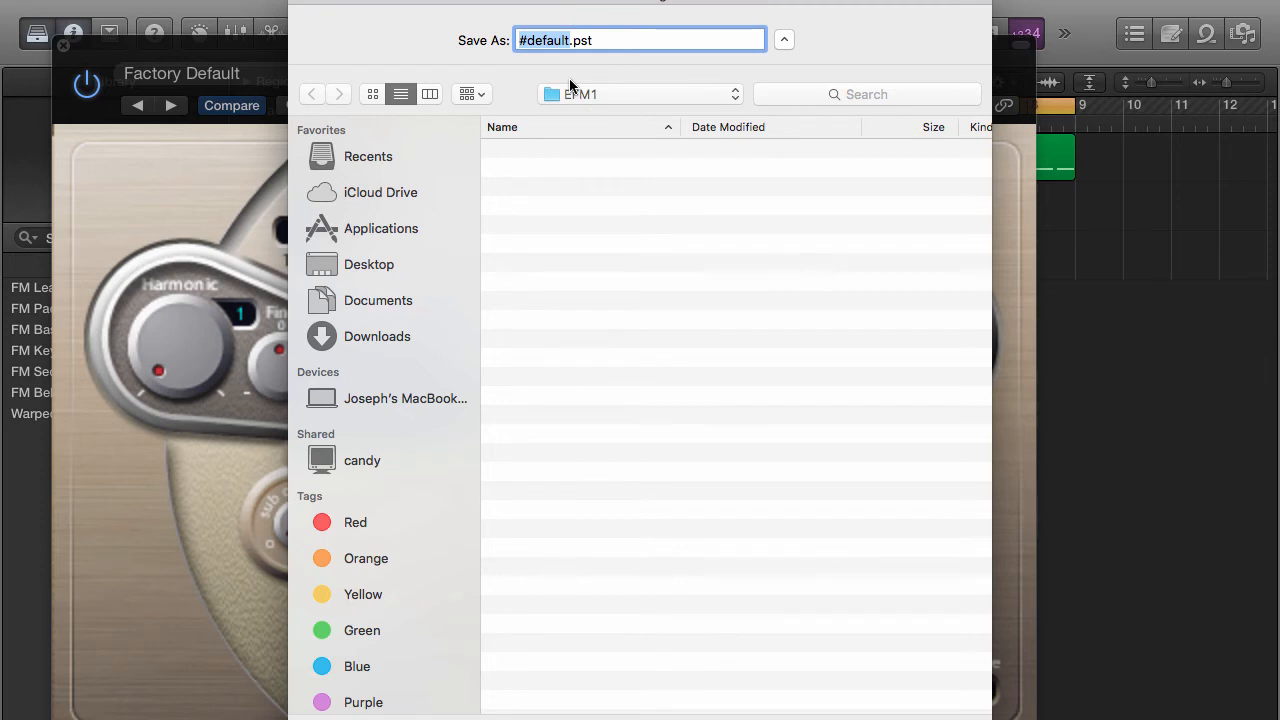
- Save the current EFM1 sound as a preset named 'Juno Rock'
text(Juno .pst)
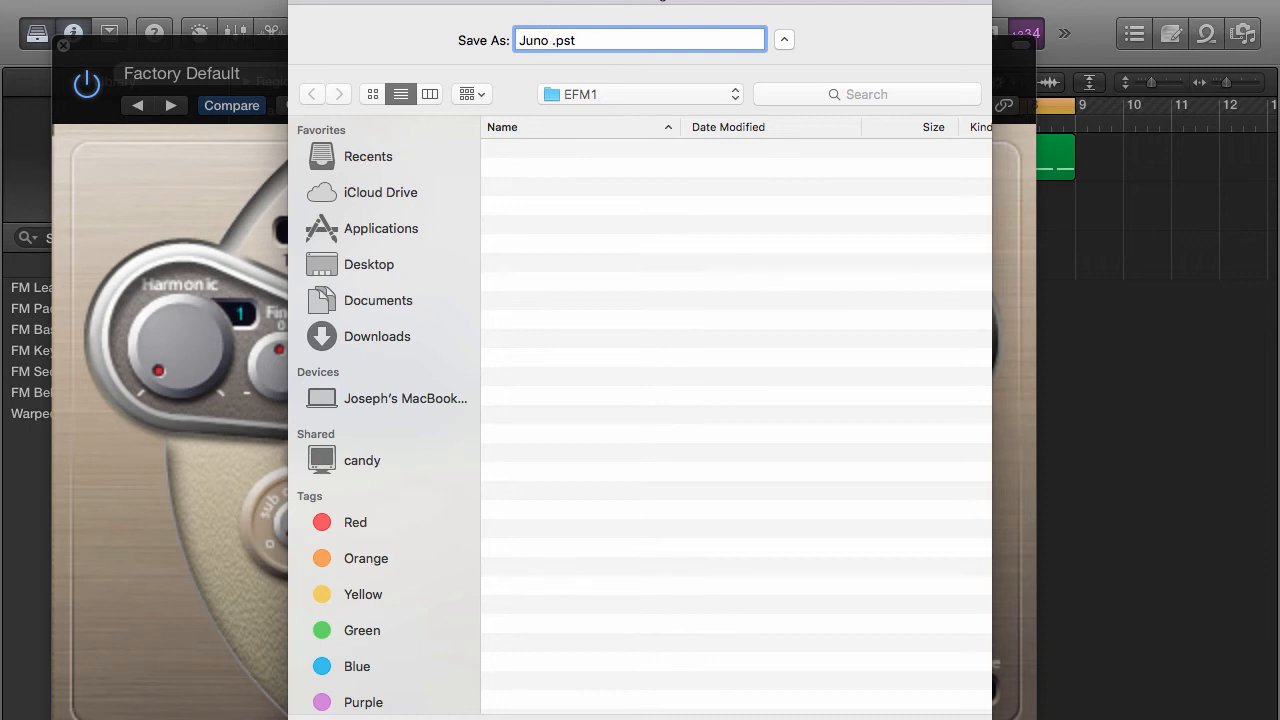
text(Rock)
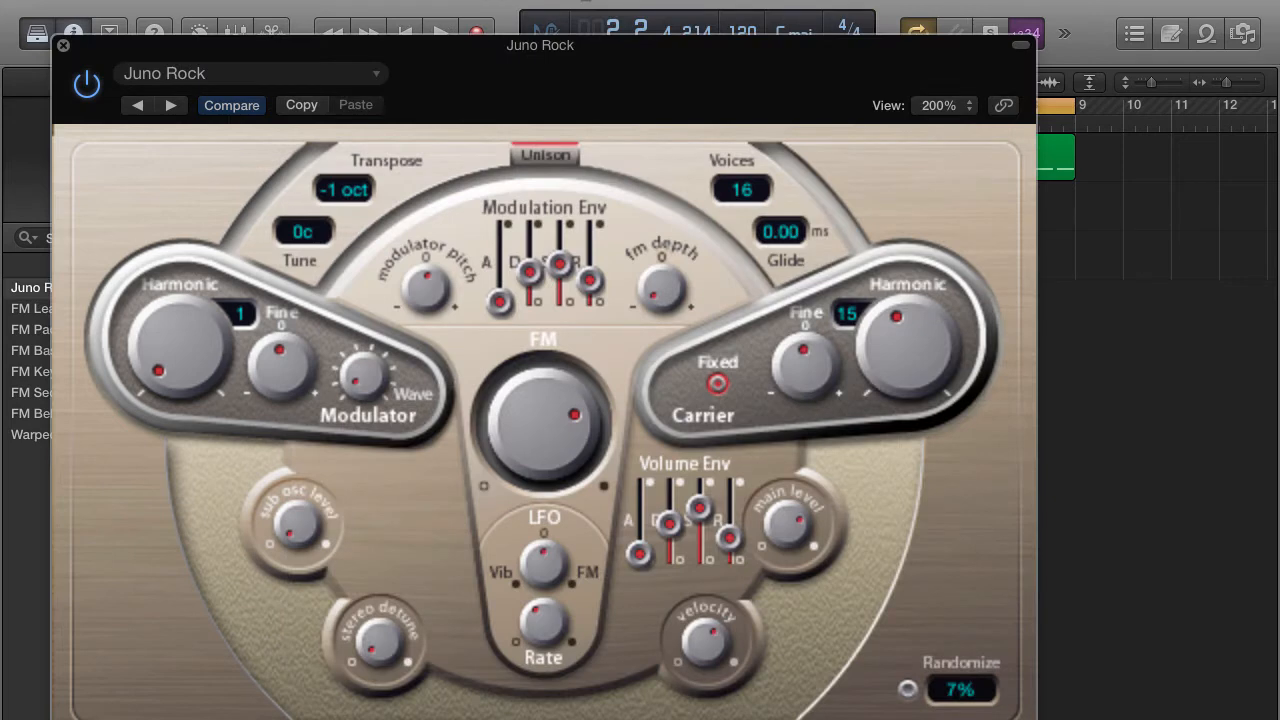
click(250, 72)
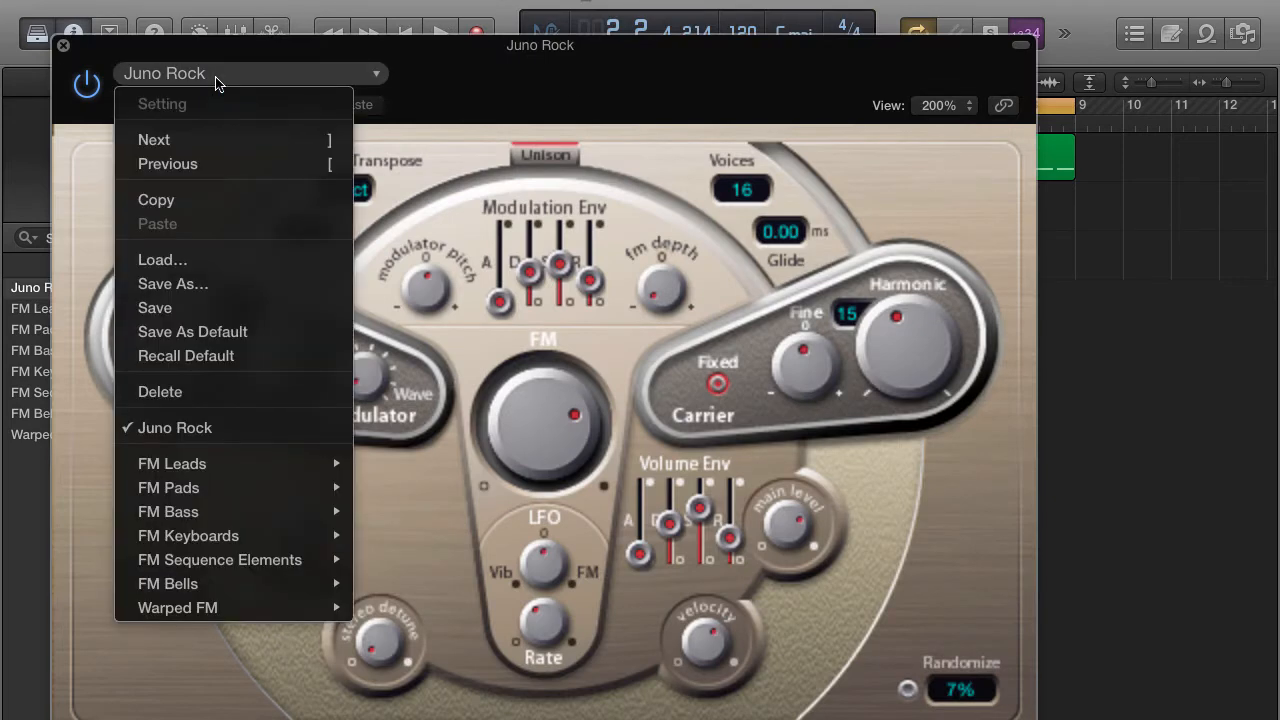
mouse_move(168, 488)
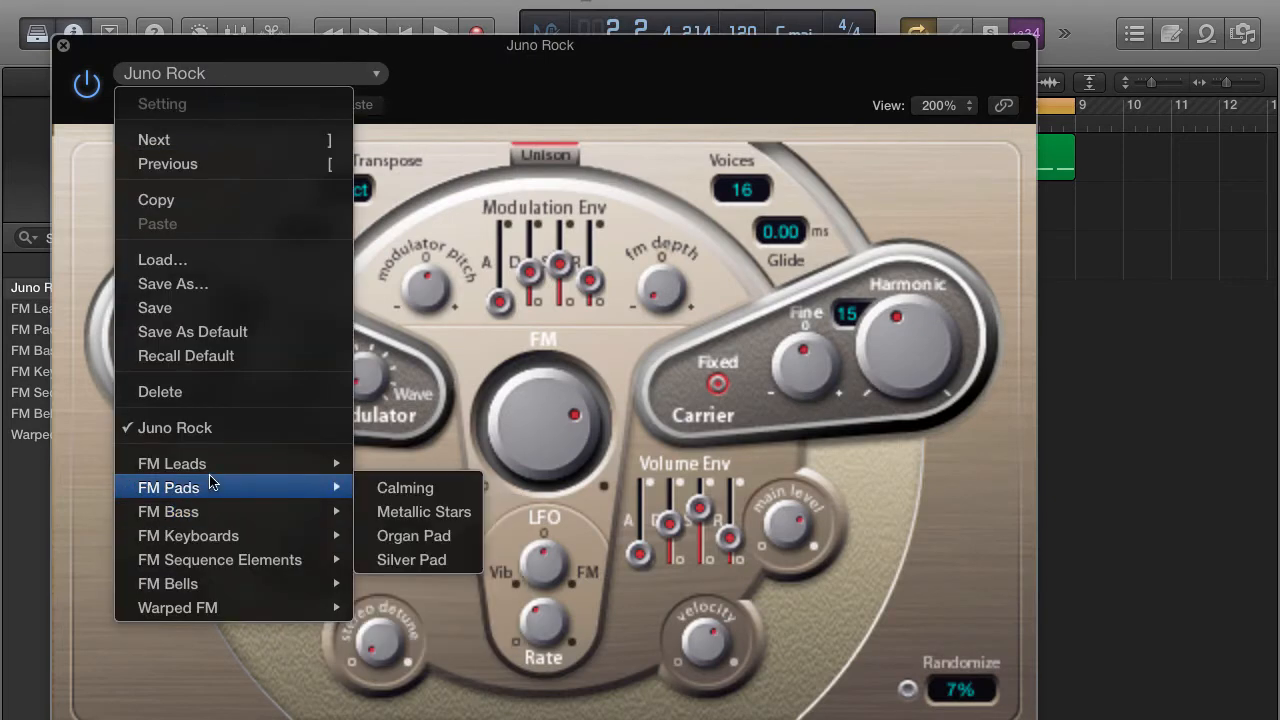
mouse_move(172, 464)
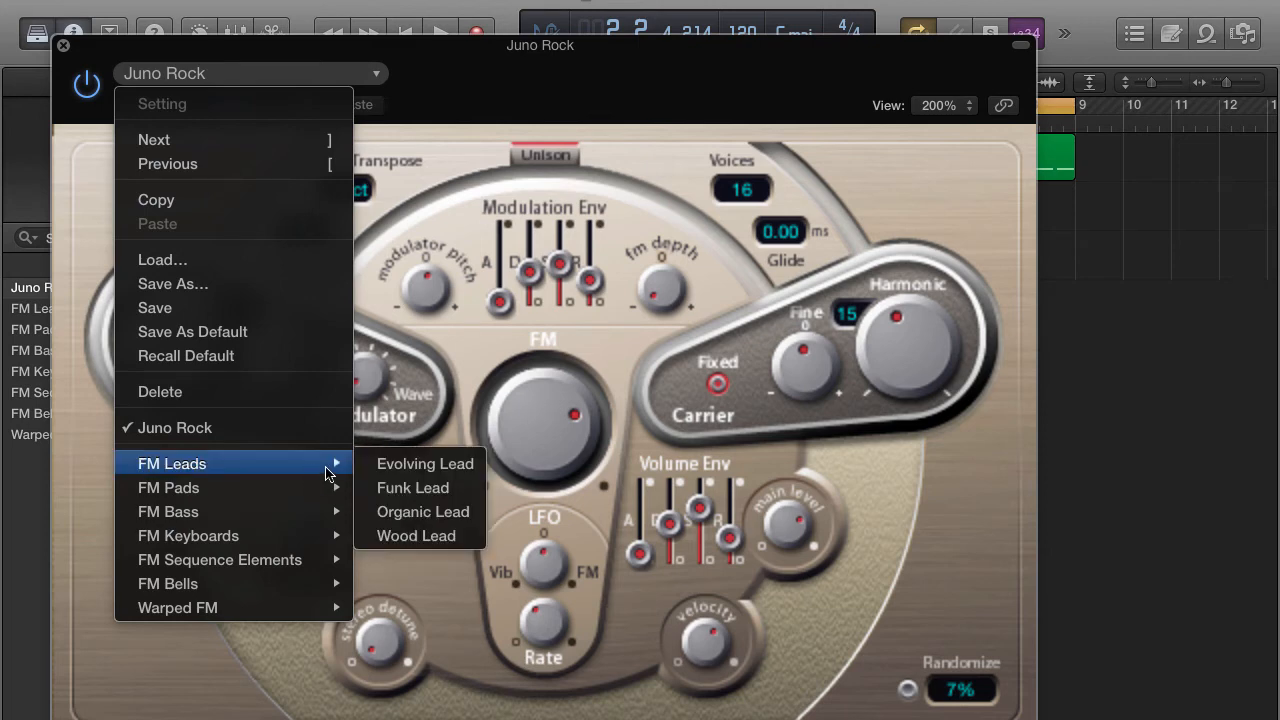
click(424, 464)
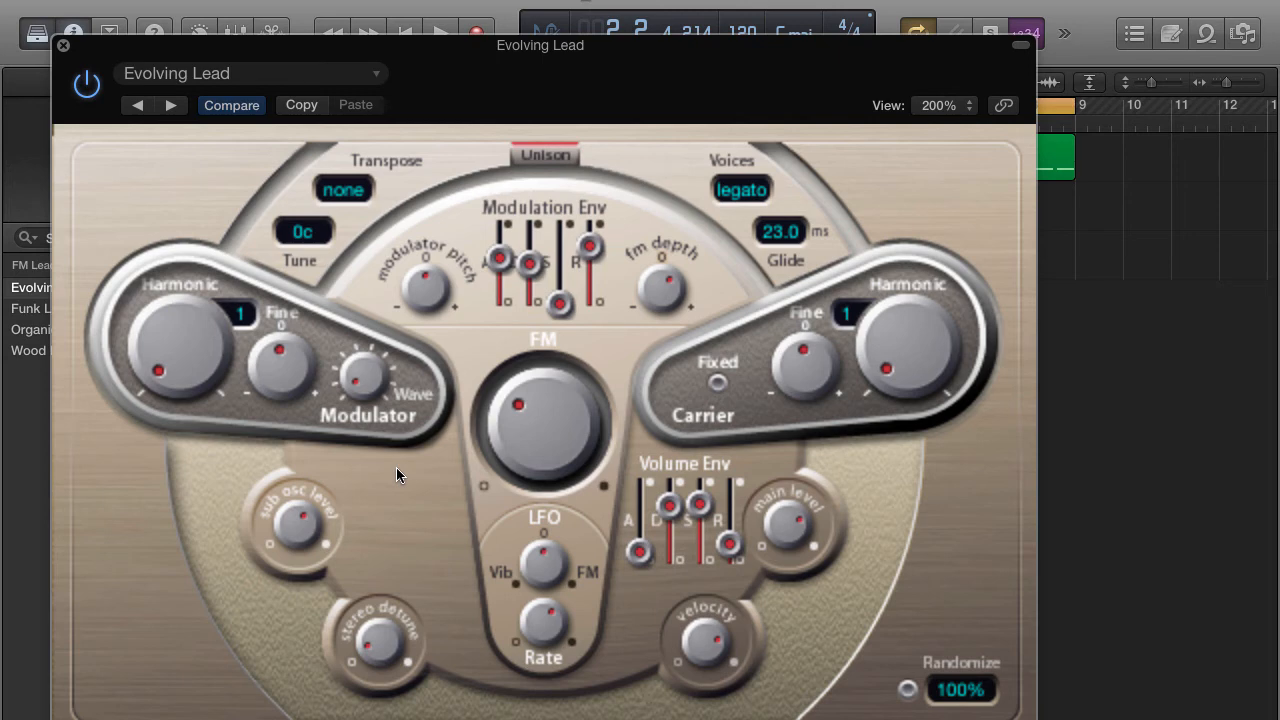
click(250, 72)
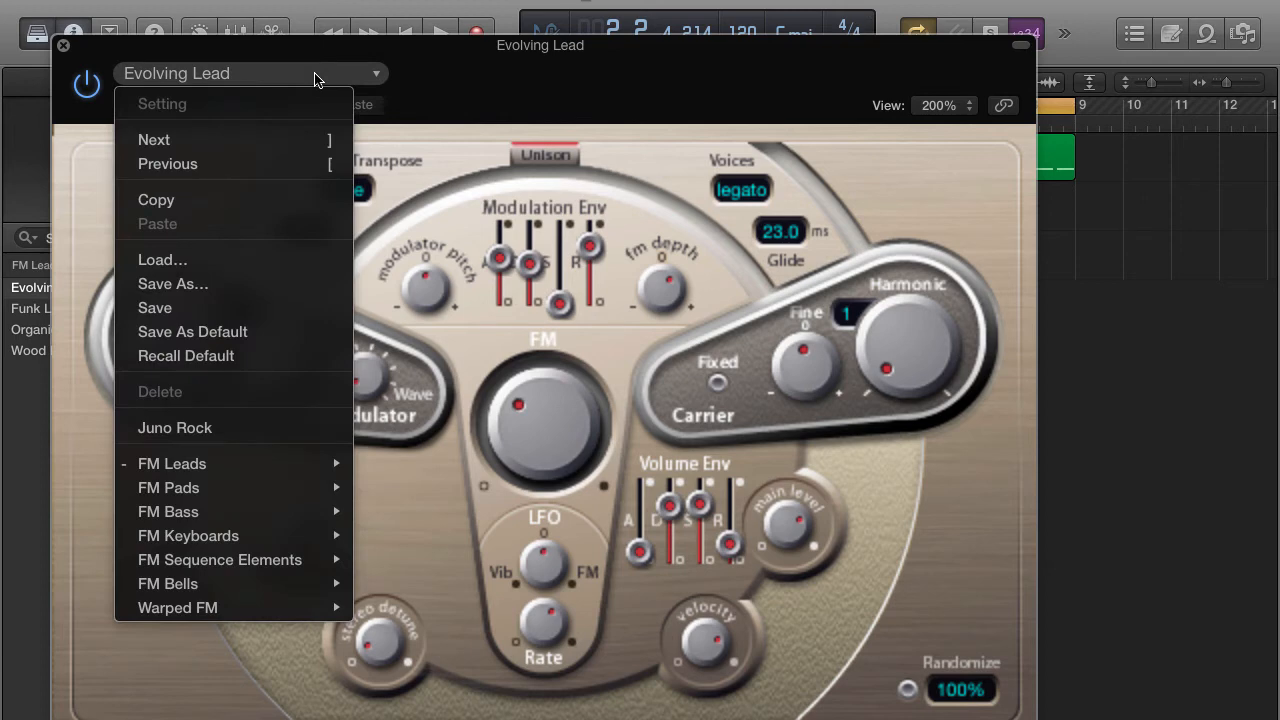
mouse_move(176, 428)
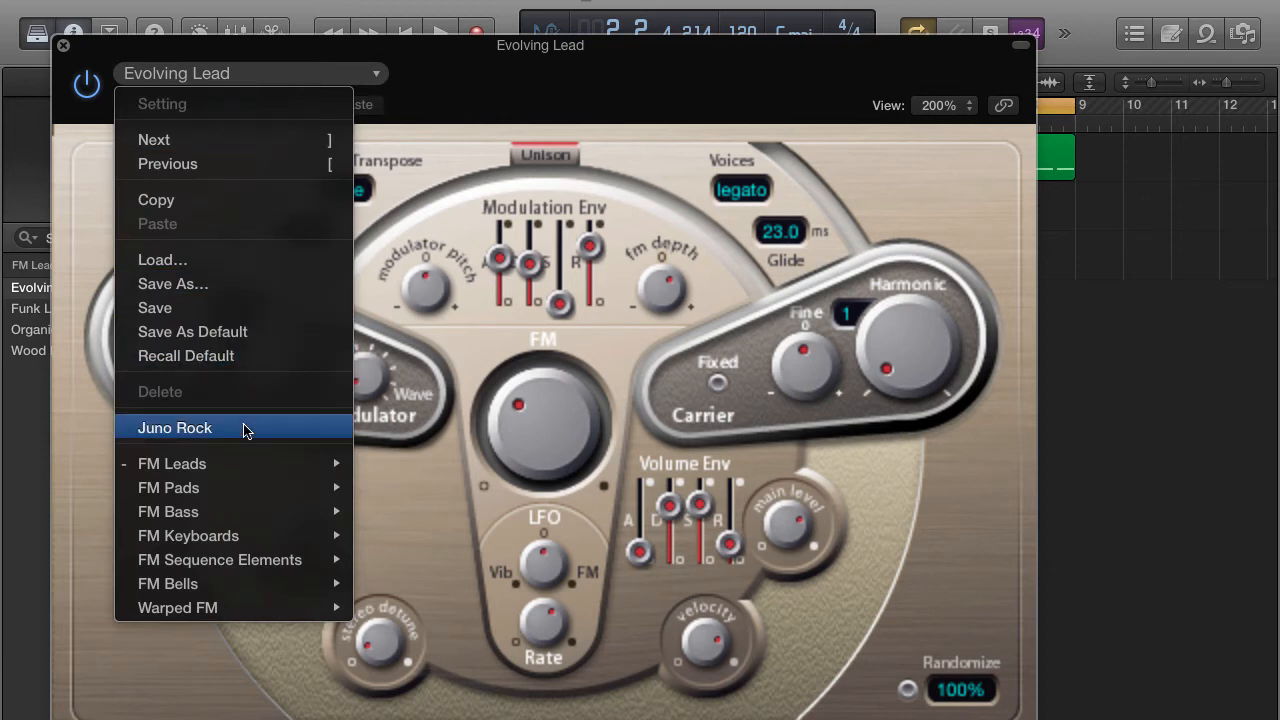
click(176, 428)
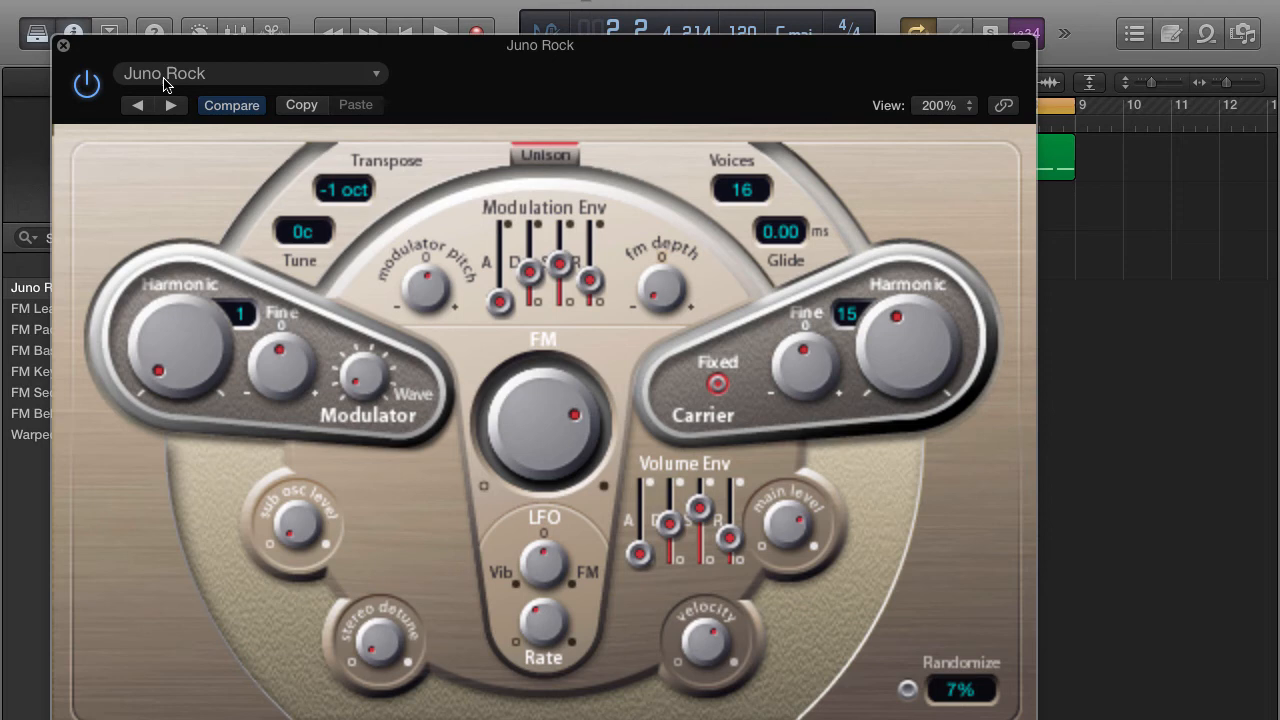
- Load the FM Leads > Organic Lead factory preset
click(244, 72)
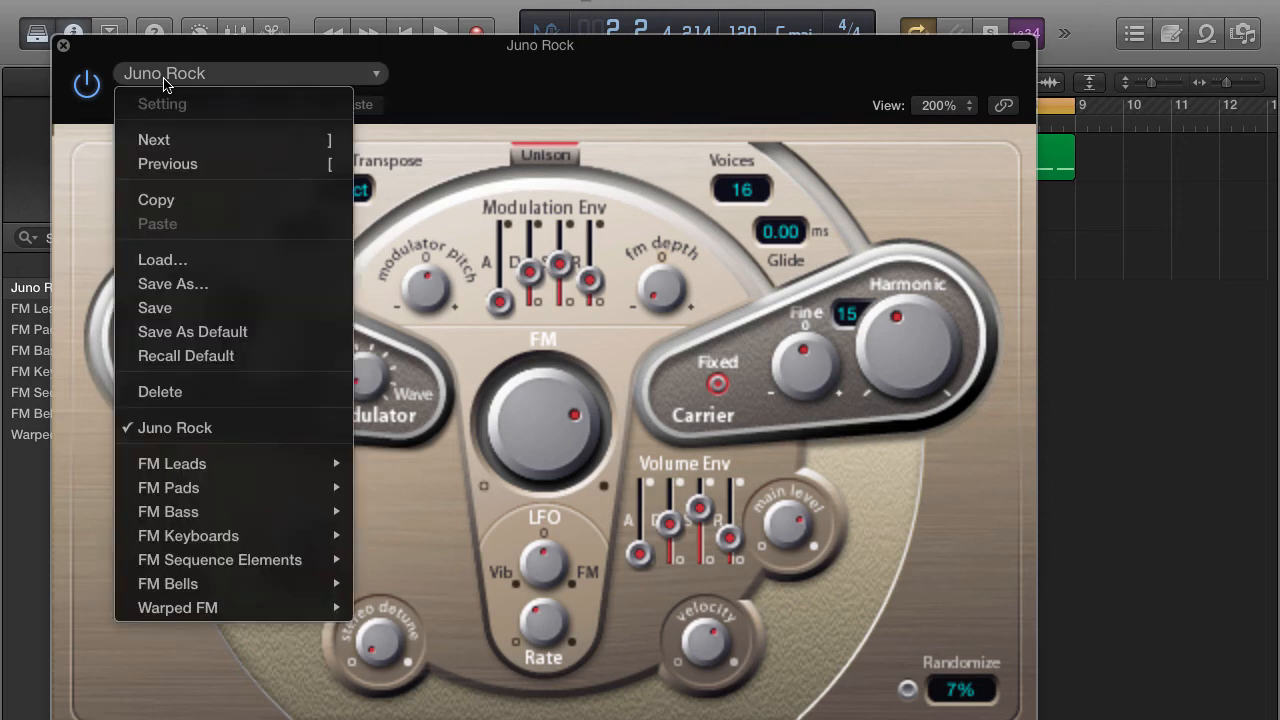
mouse_move(172, 464)
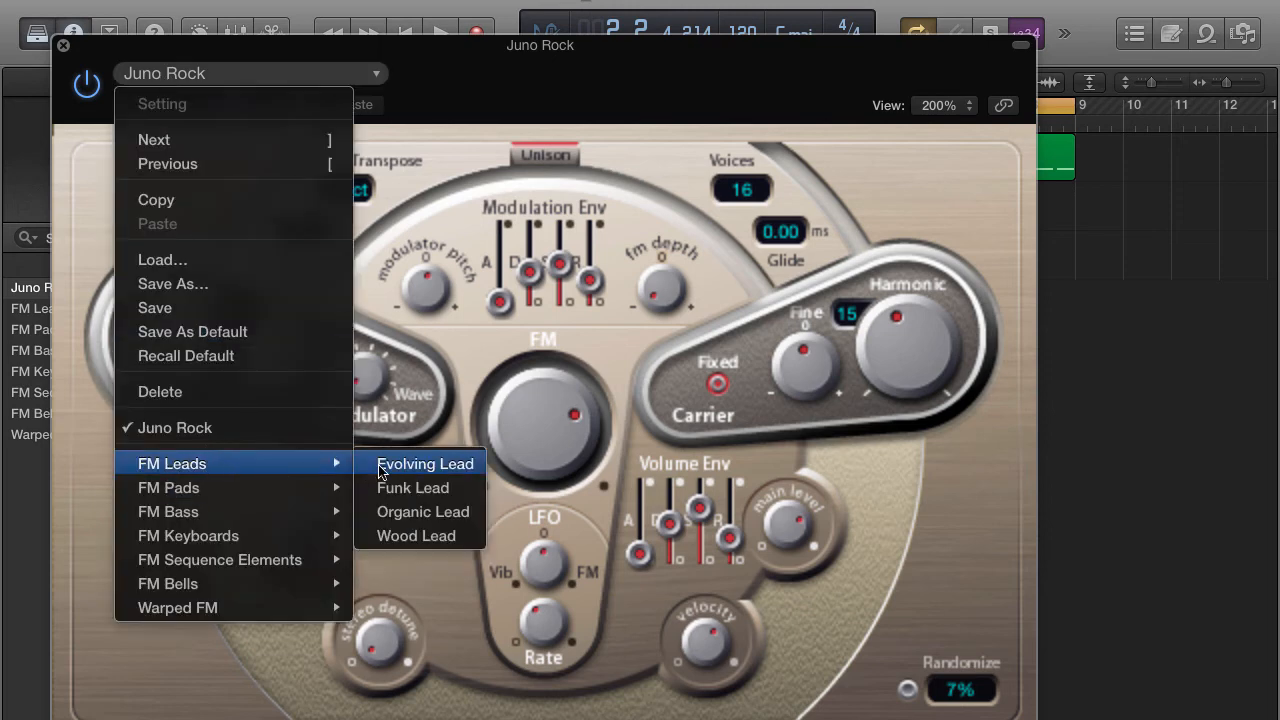
mouse_move(416, 536)
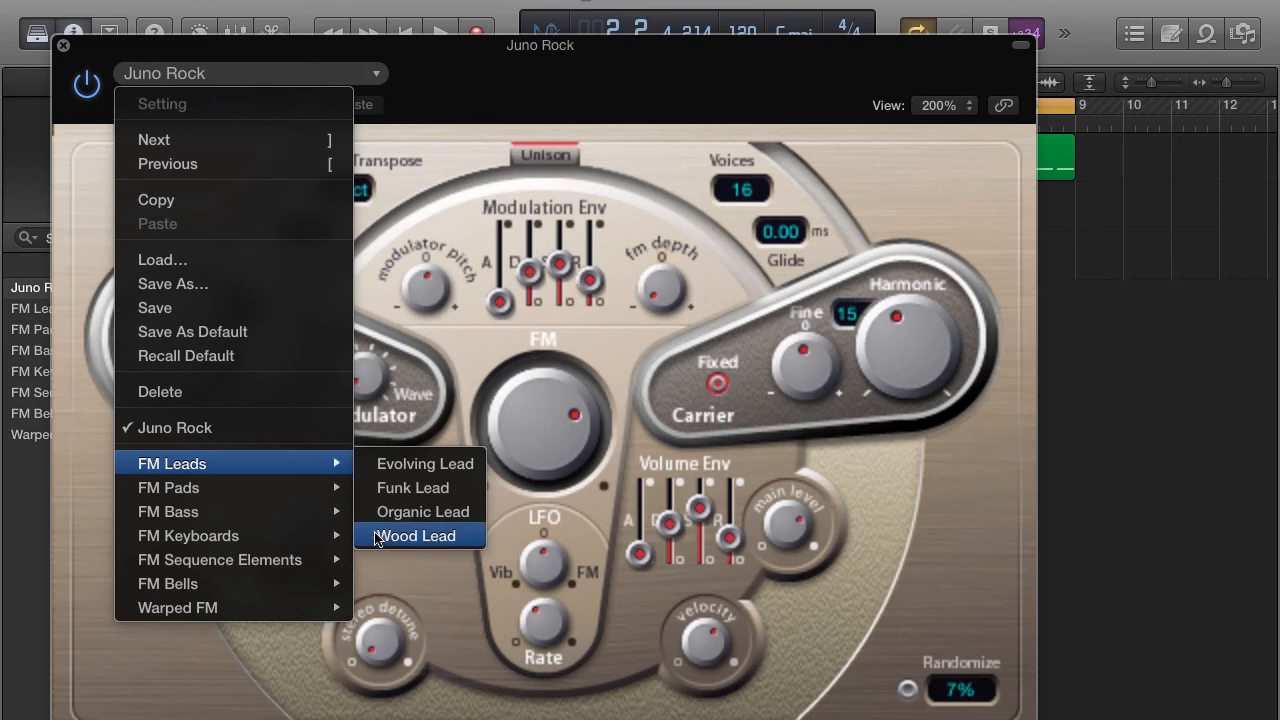
click(422, 512)
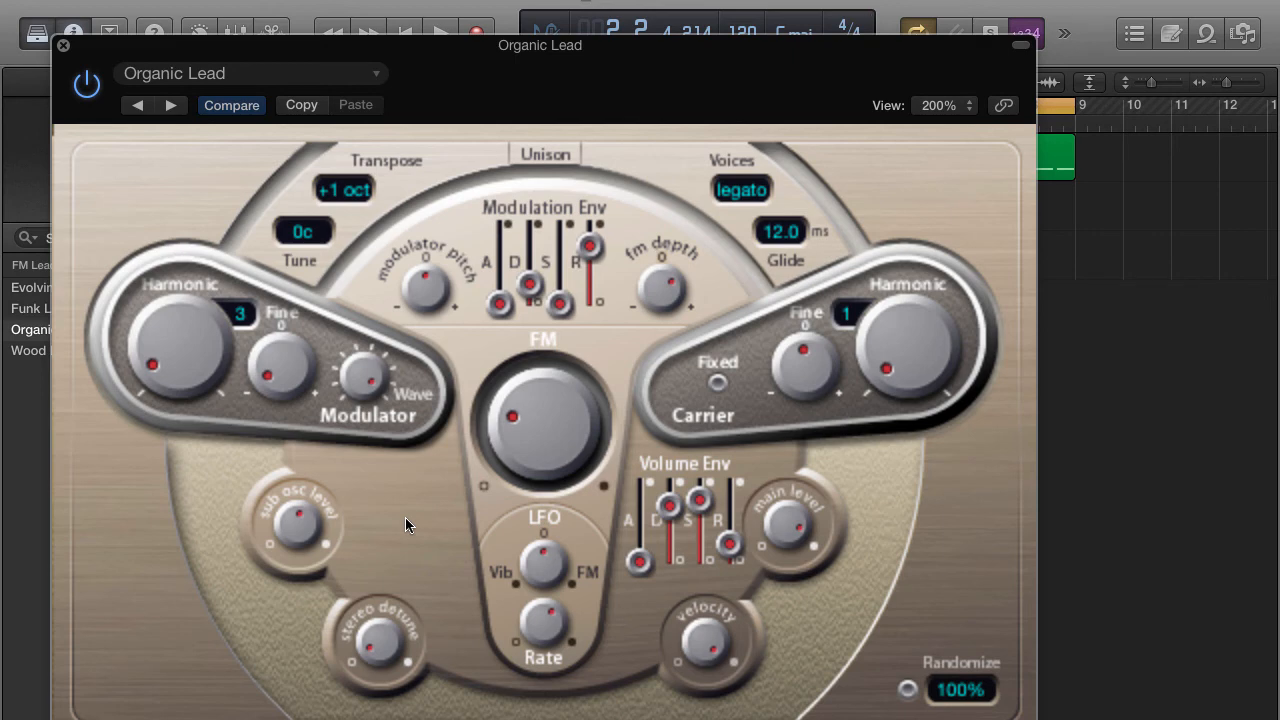
mouse_move(168, 324)
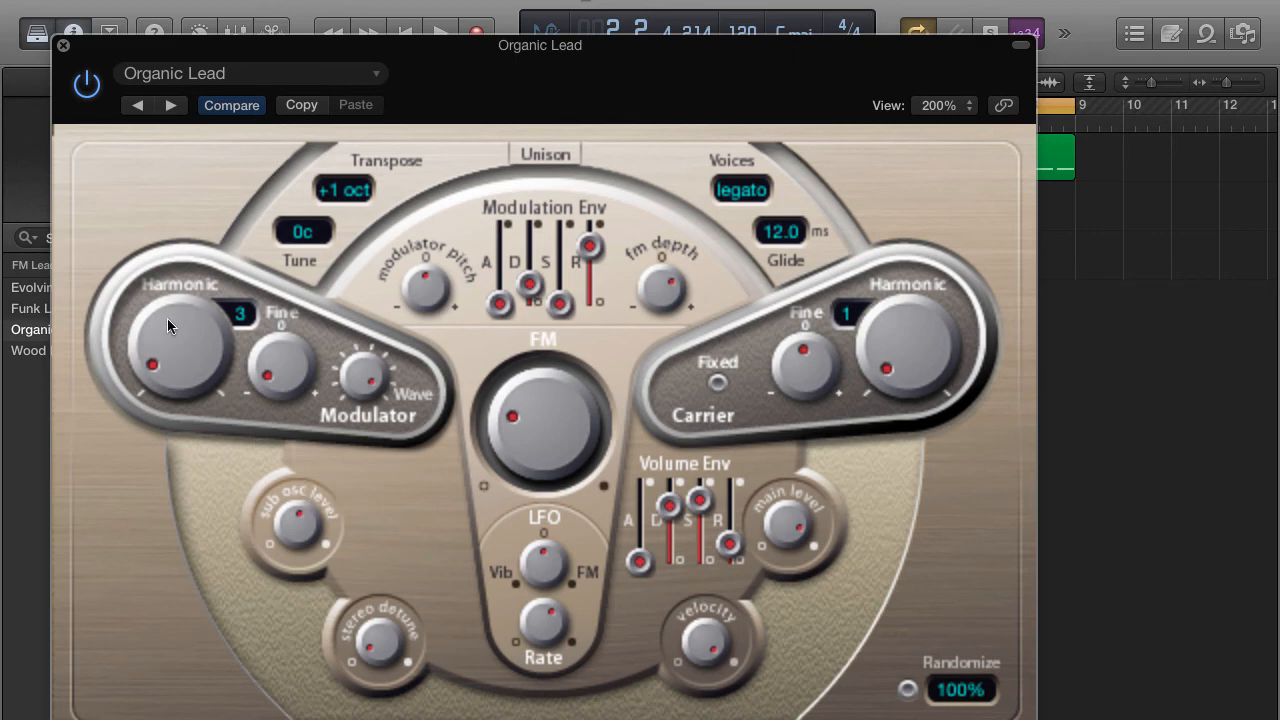
- Raise Modulator Harmonic to 17 and lengthen the modulation envelope decay
drag(170, 340, 156, 250)
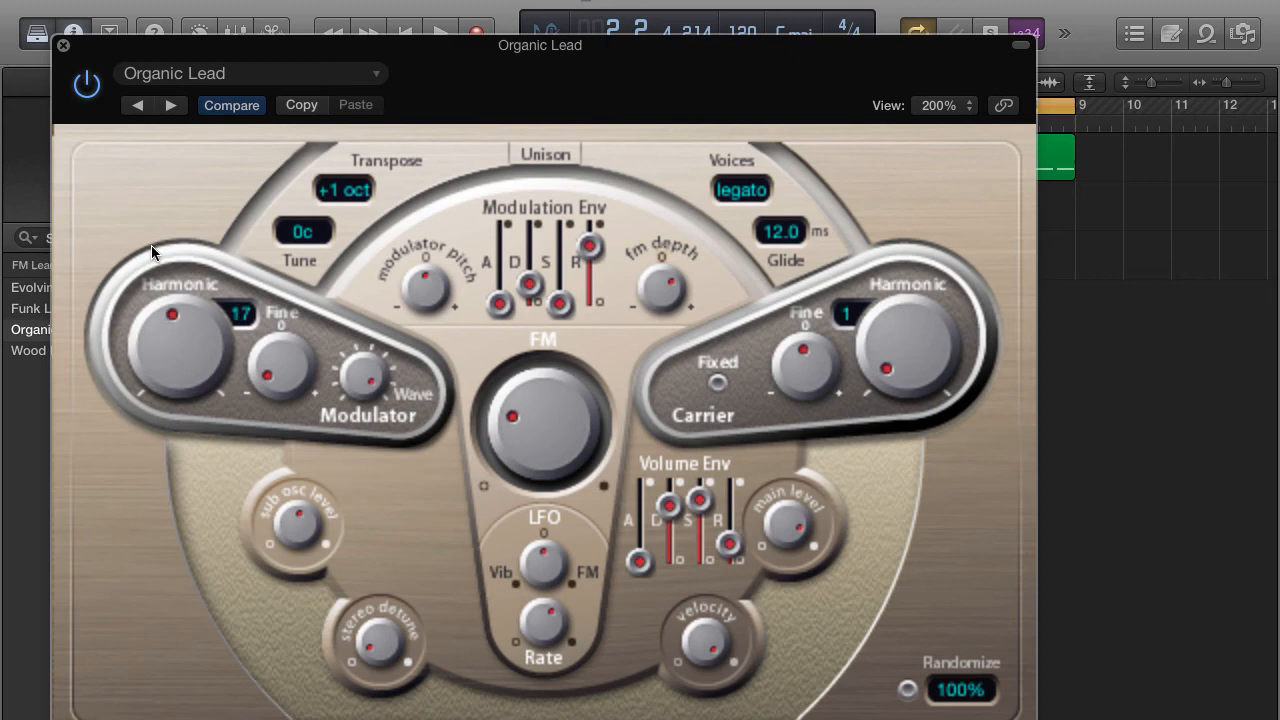
mouse_move(276, 512)
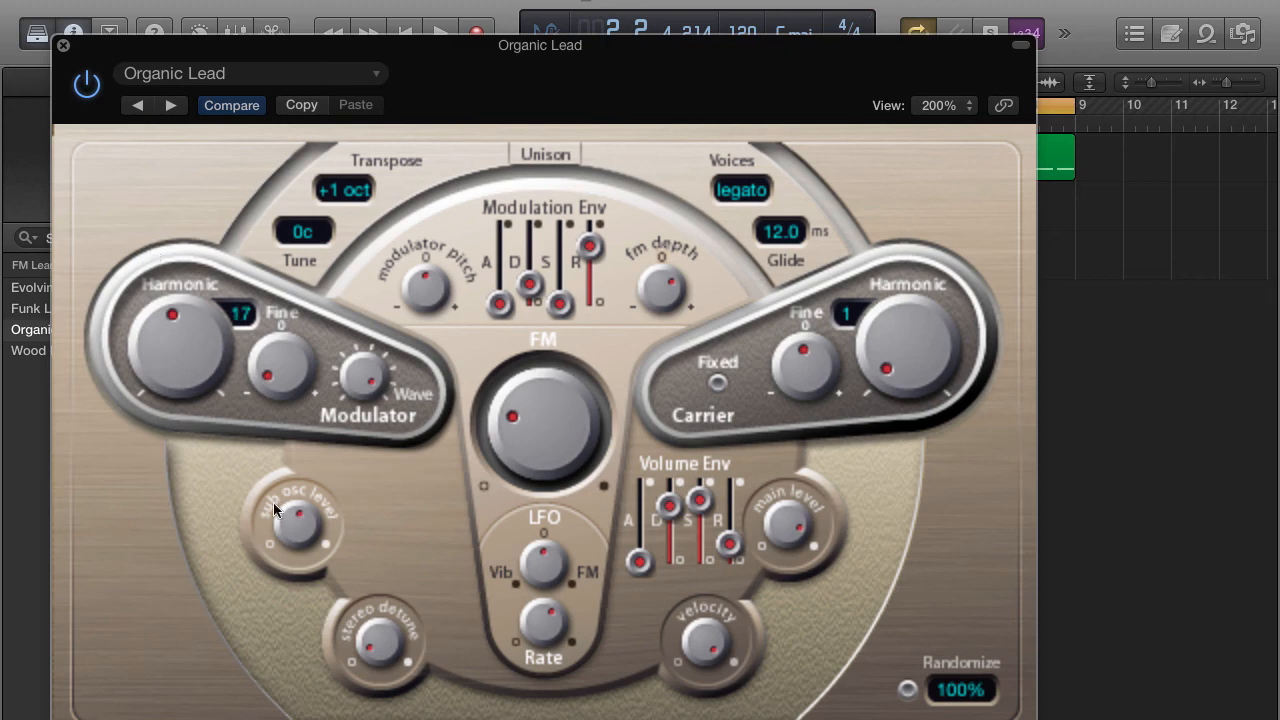
mouse_move(316, 476)
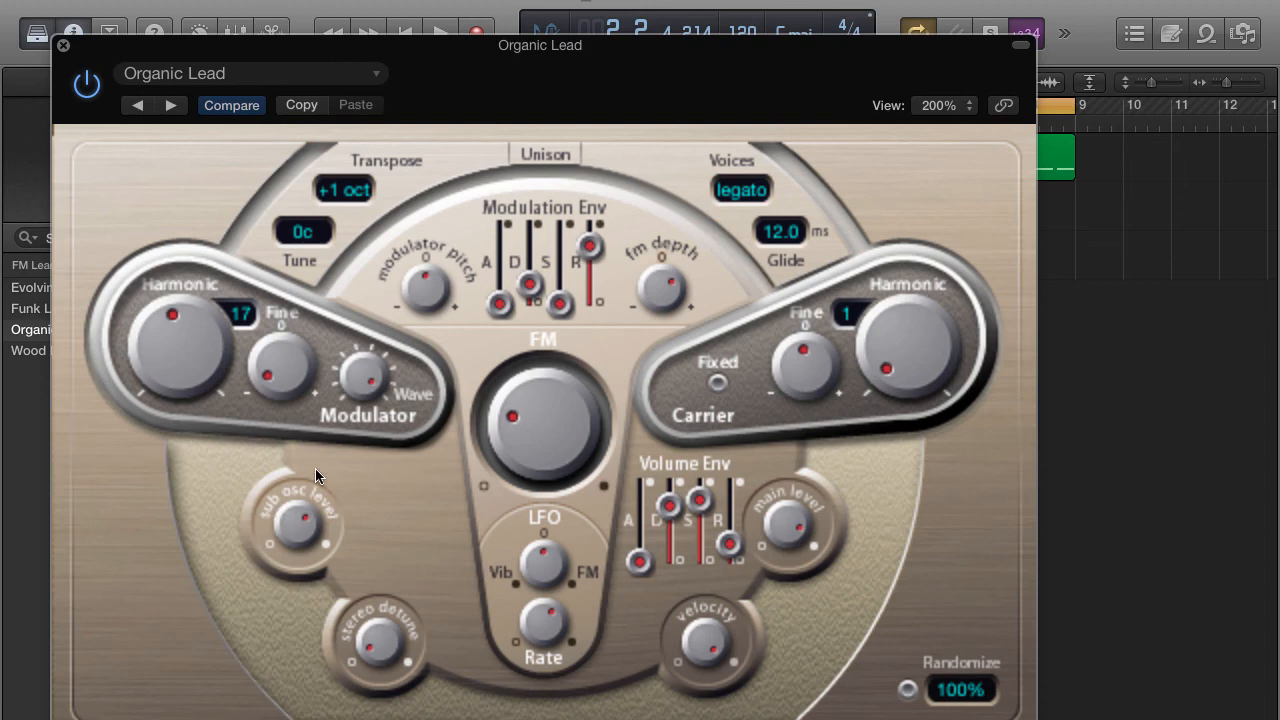
mouse_move(424, 408)
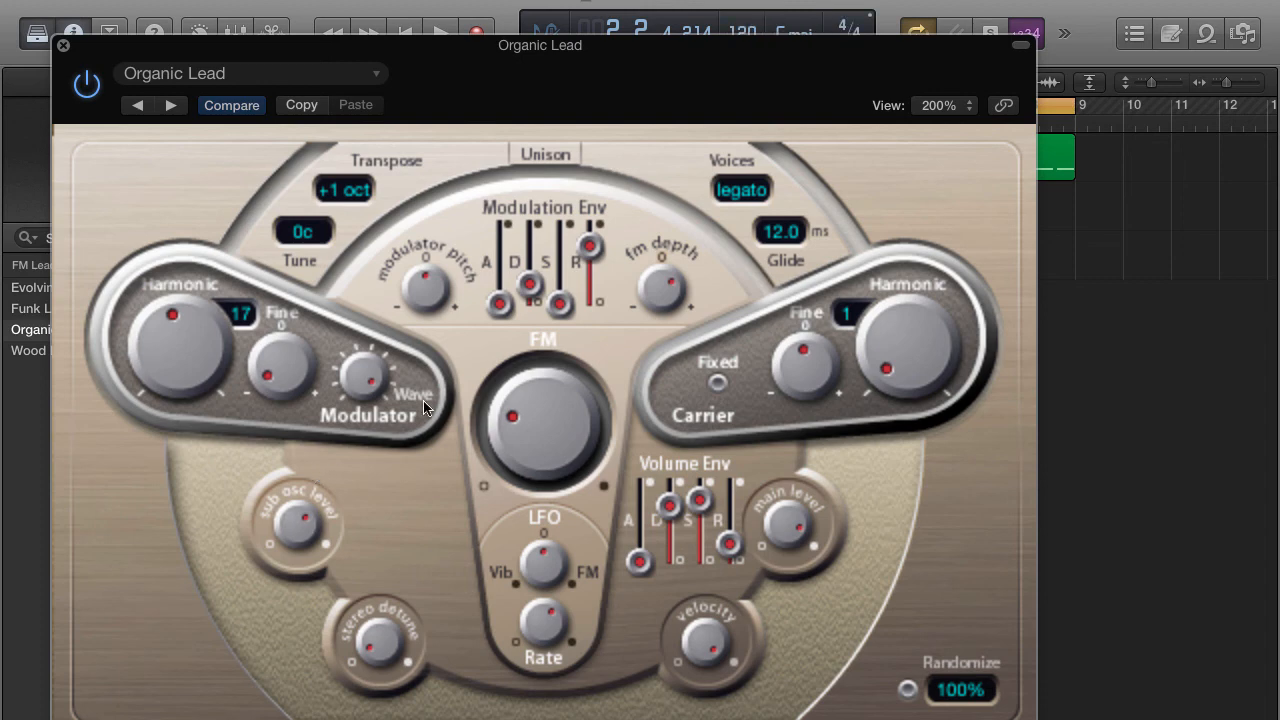
drag(530, 298, 530, 222)
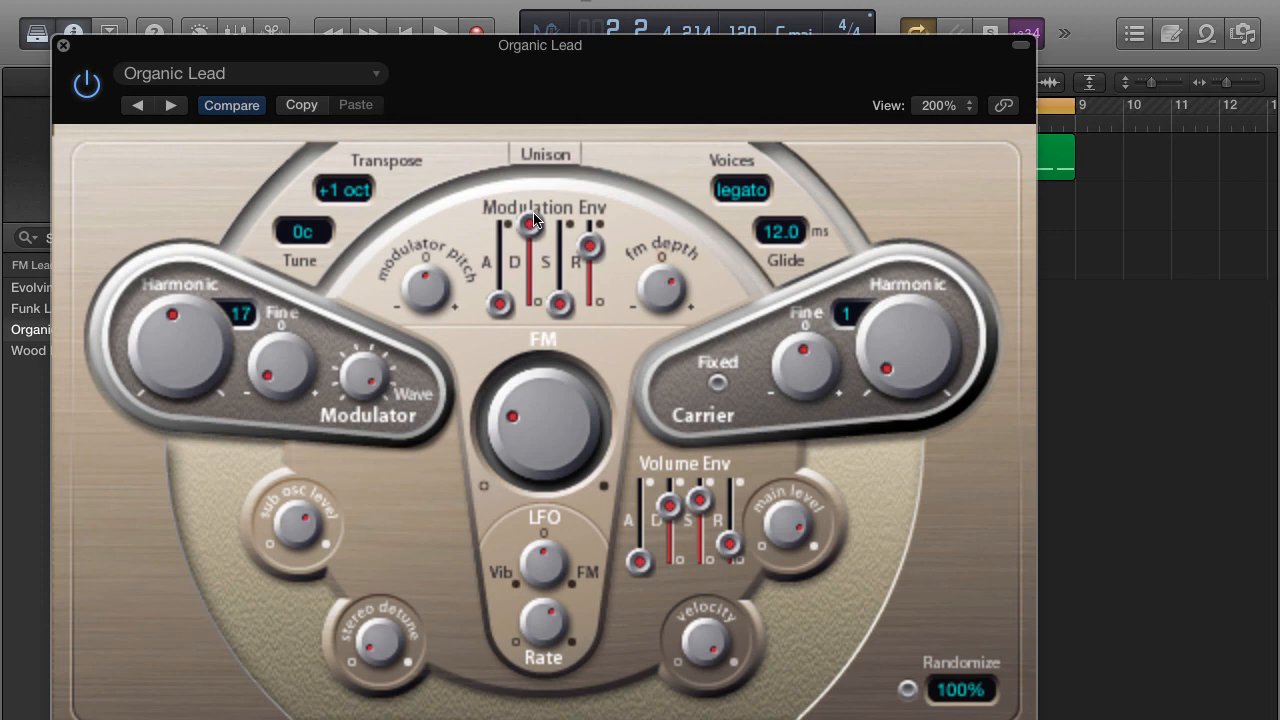
mouse_move(556, 156)
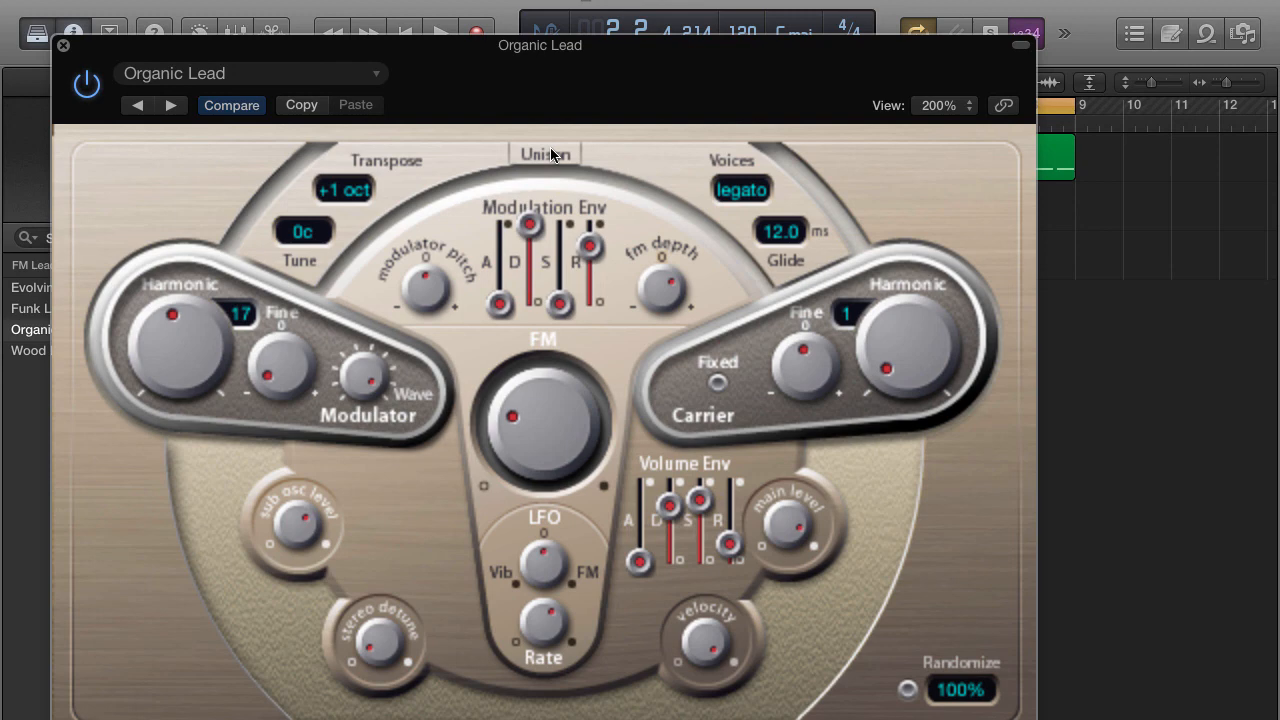
mouse_move(164, 96)
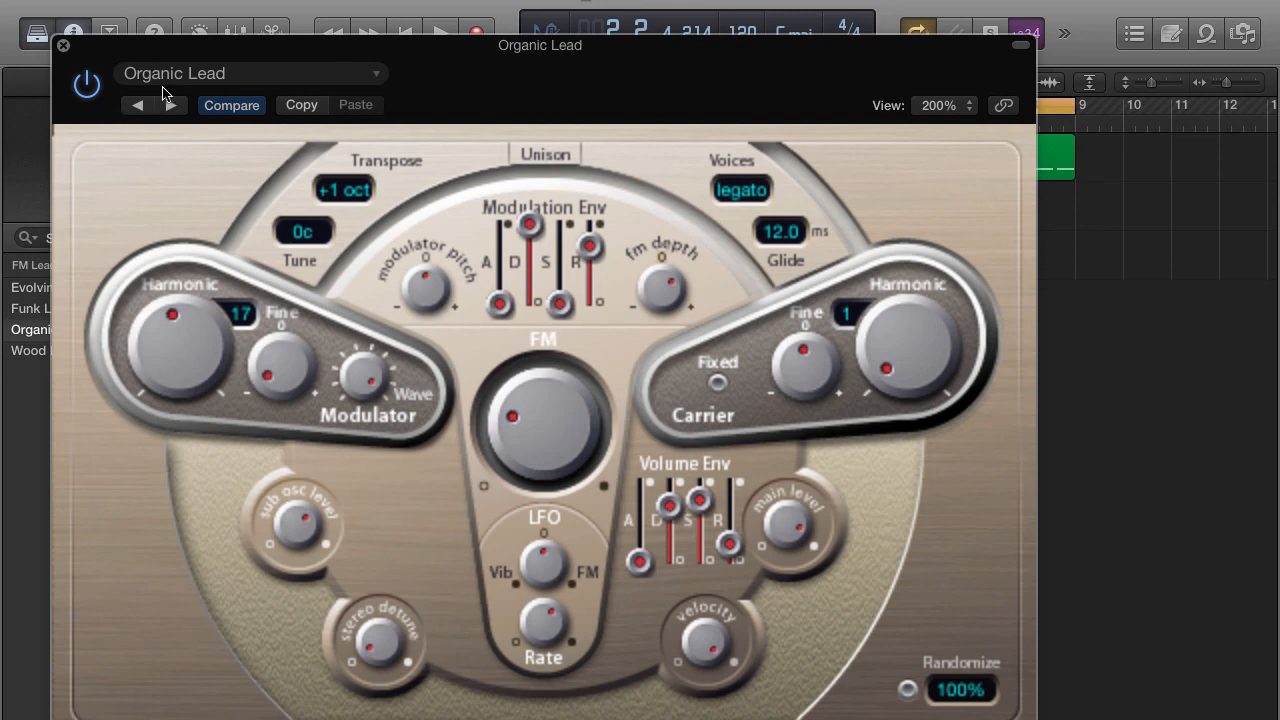